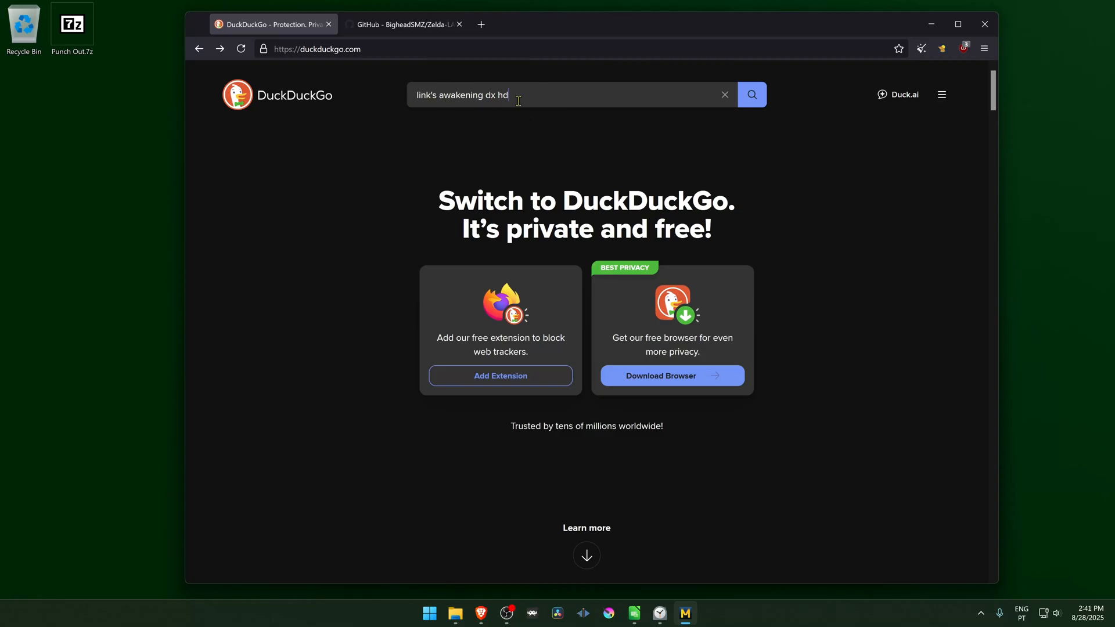
mouse_move(534, 146)
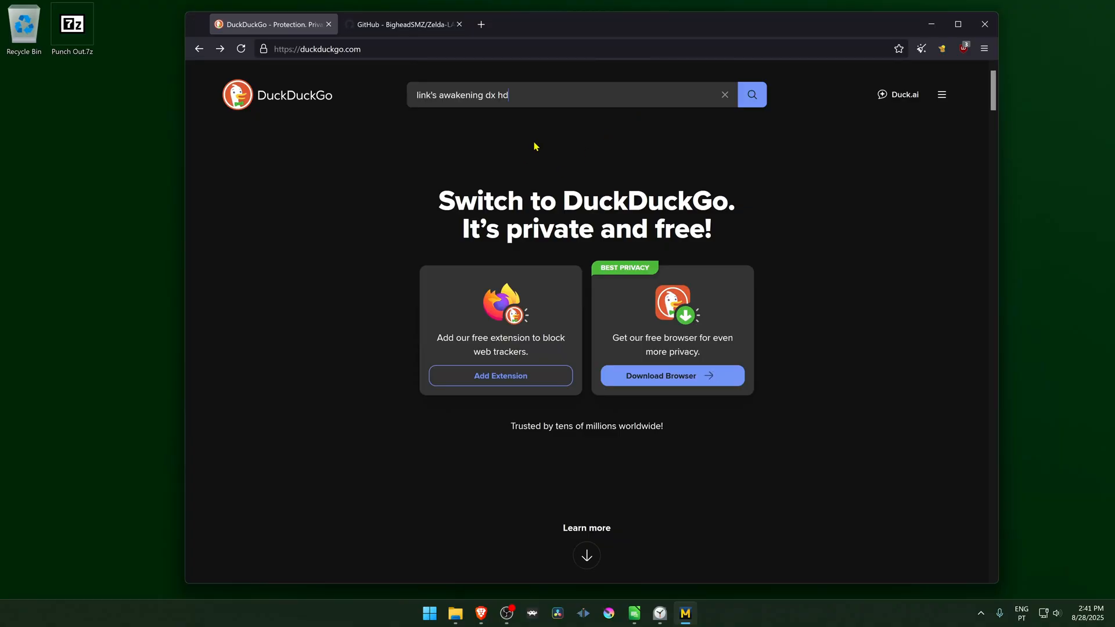
mouse_move(503, 145)
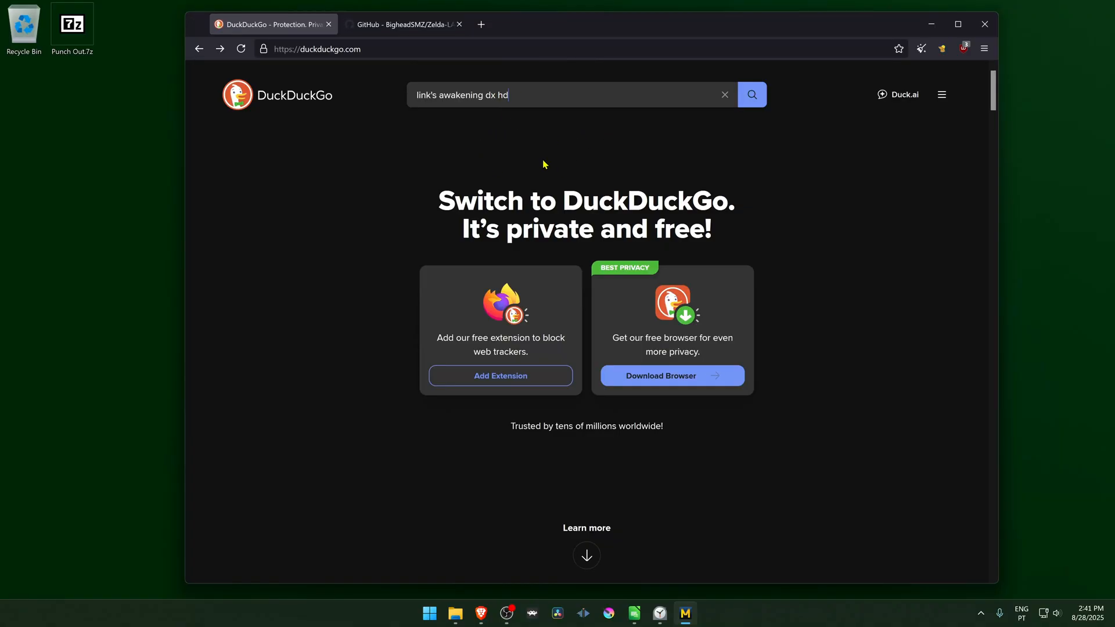
mouse_move(517, 153)
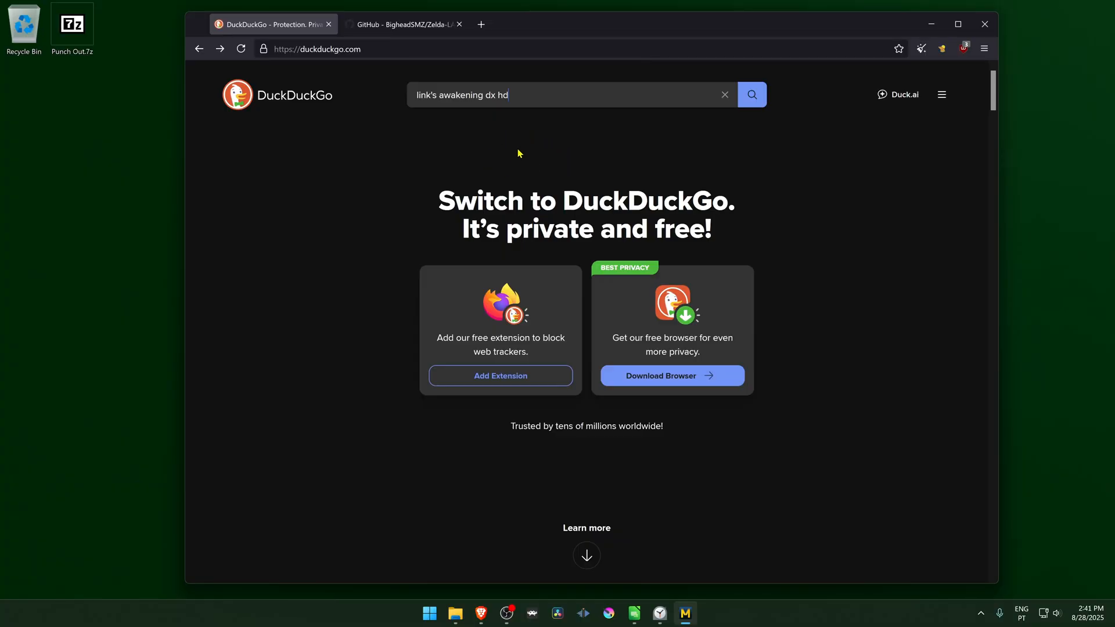
mouse_move(515, 143)
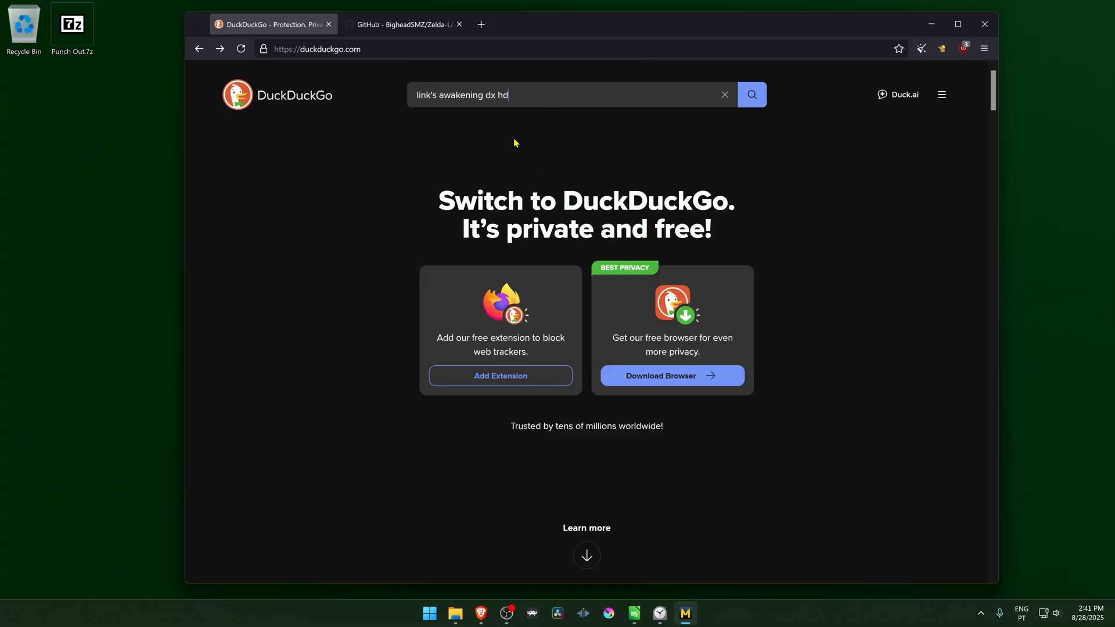
mouse_move(483, 161)
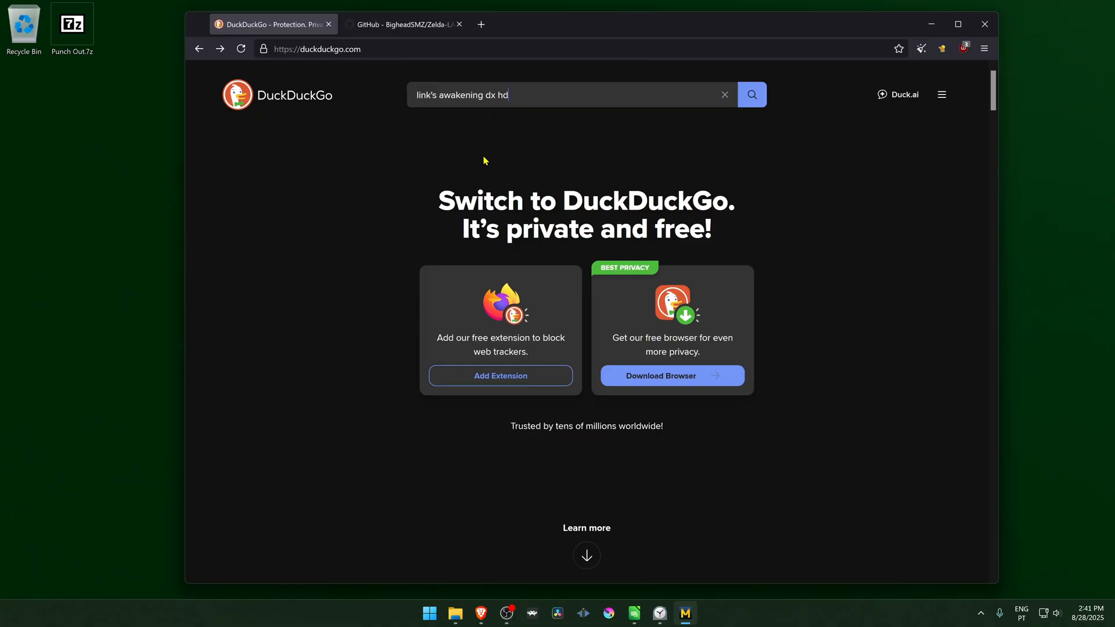
mouse_move(737, 111)
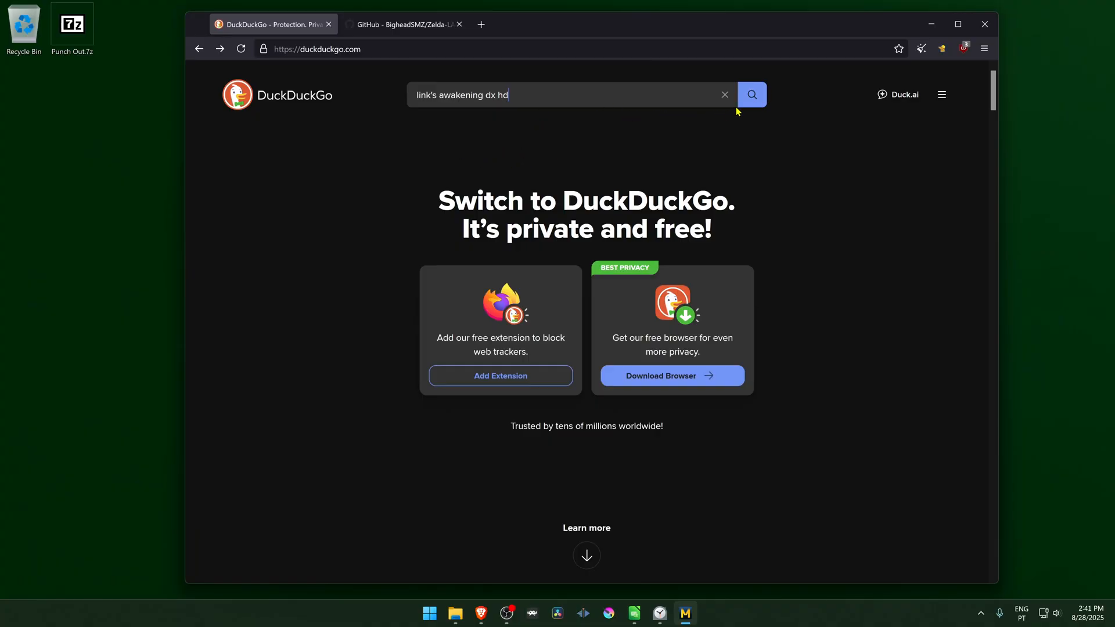
Submit the DuckDuckGo search for 'link's awakening dx hd'.
left_click(750, 95)
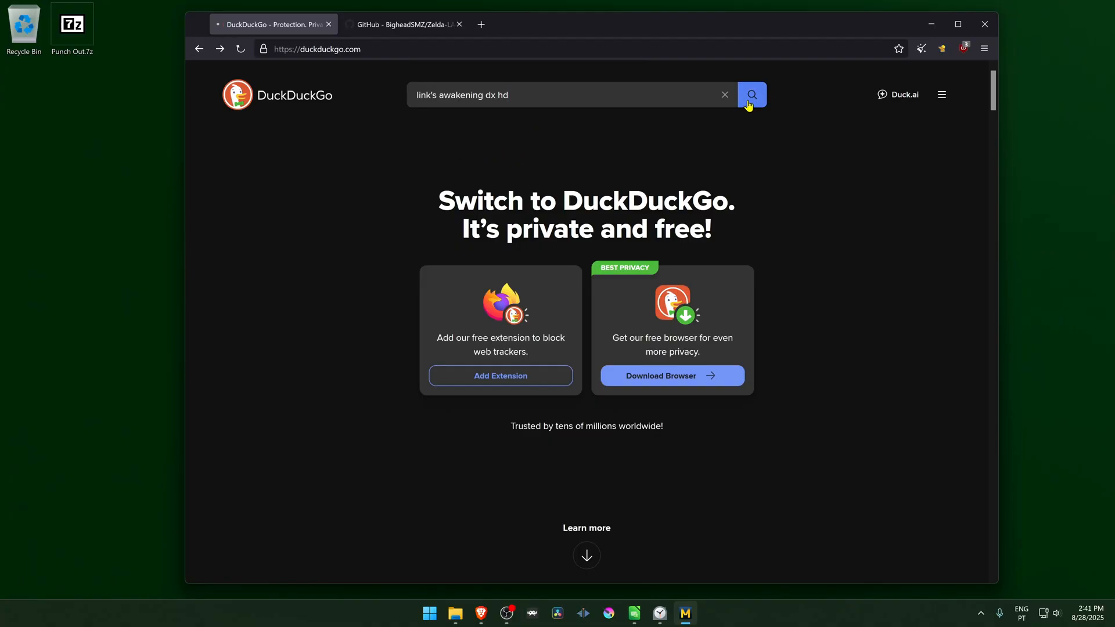
Open the 'Link's Awakening DX HD - Archive.org' result from the search results.
left_click(751, 95)
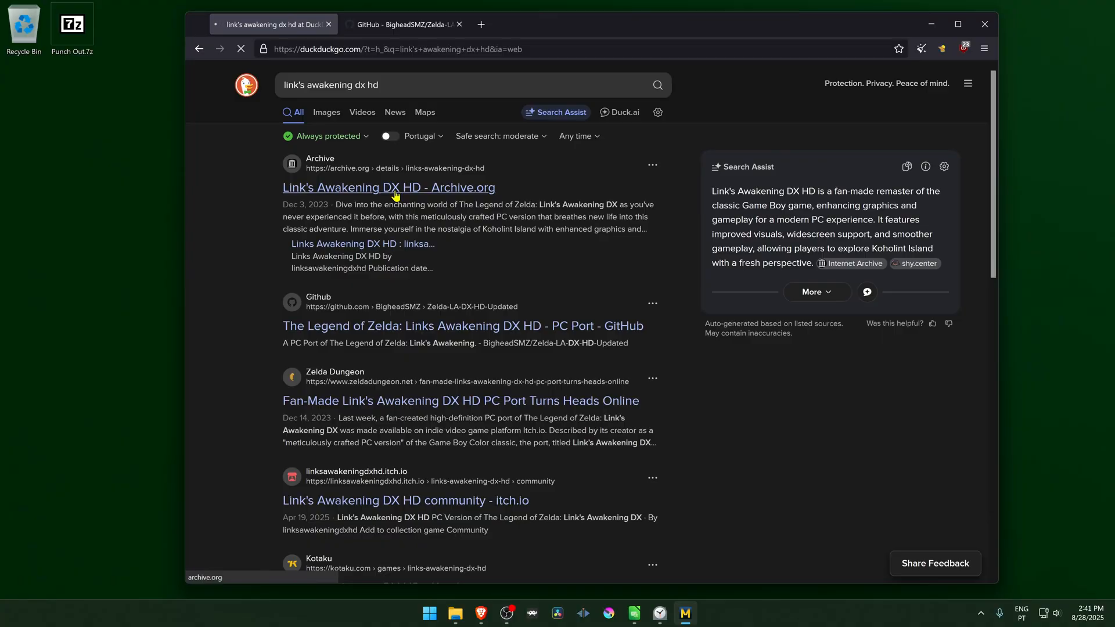
left_click(388, 187)
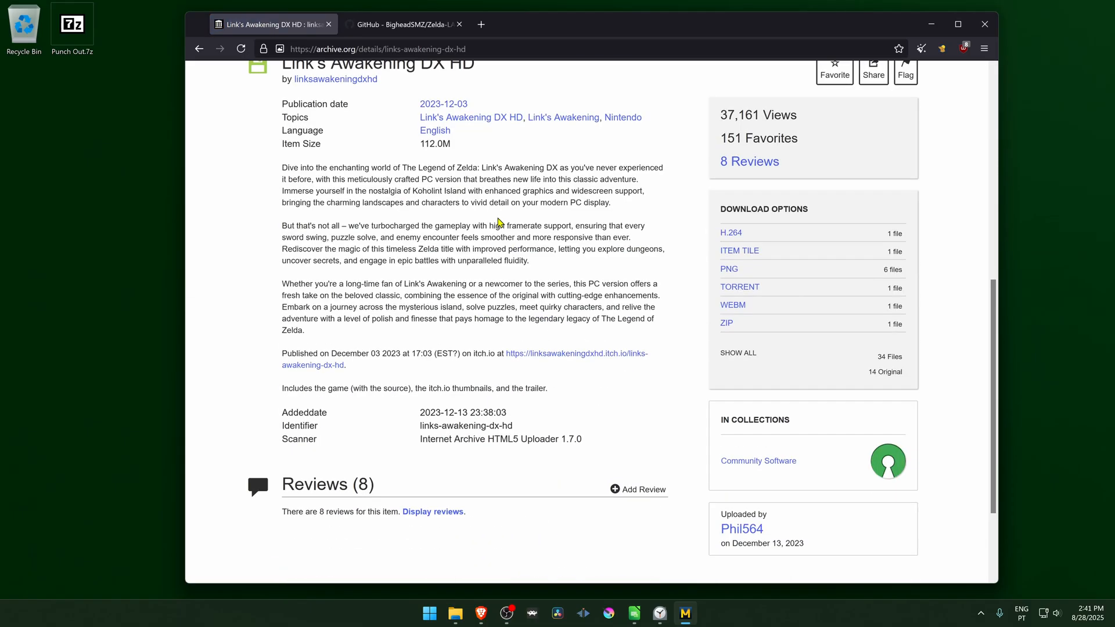
mouse_move(743, 326)
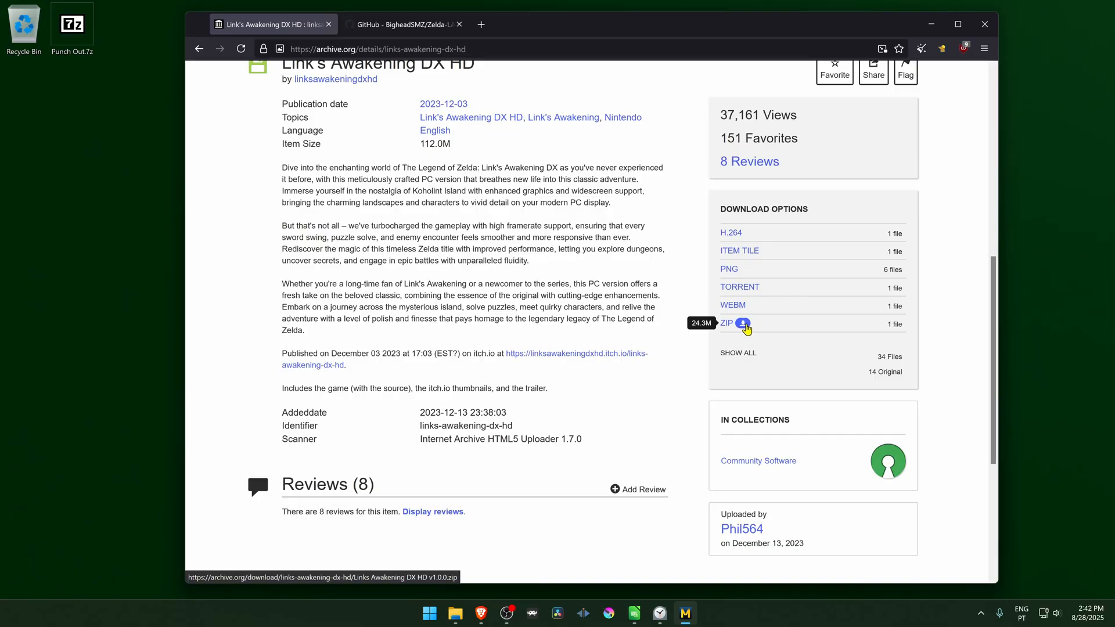
Download the Links Awakening DX HD v1.0.0 ZIP and save it to the Desktop.
left_click(743, 323)
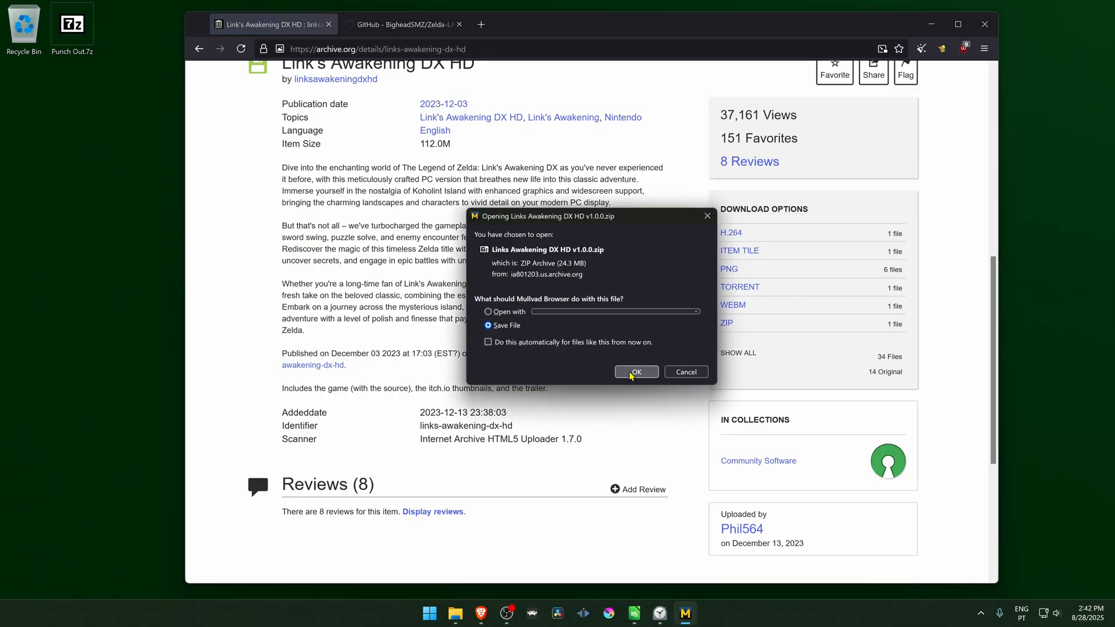
left_click(634, 371)
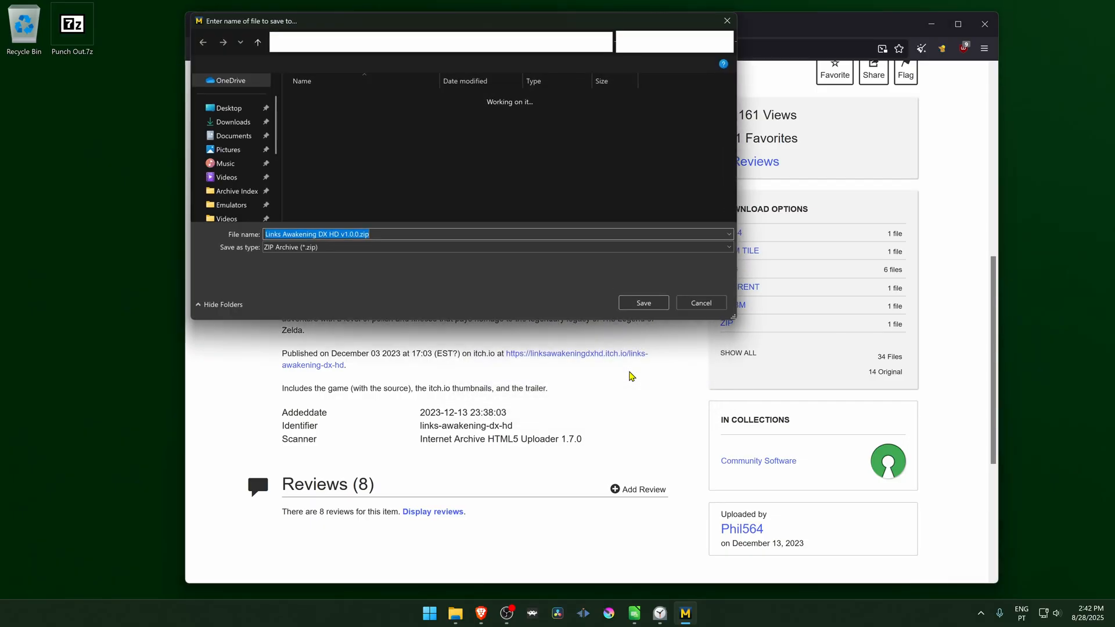
left_click(228, 107)
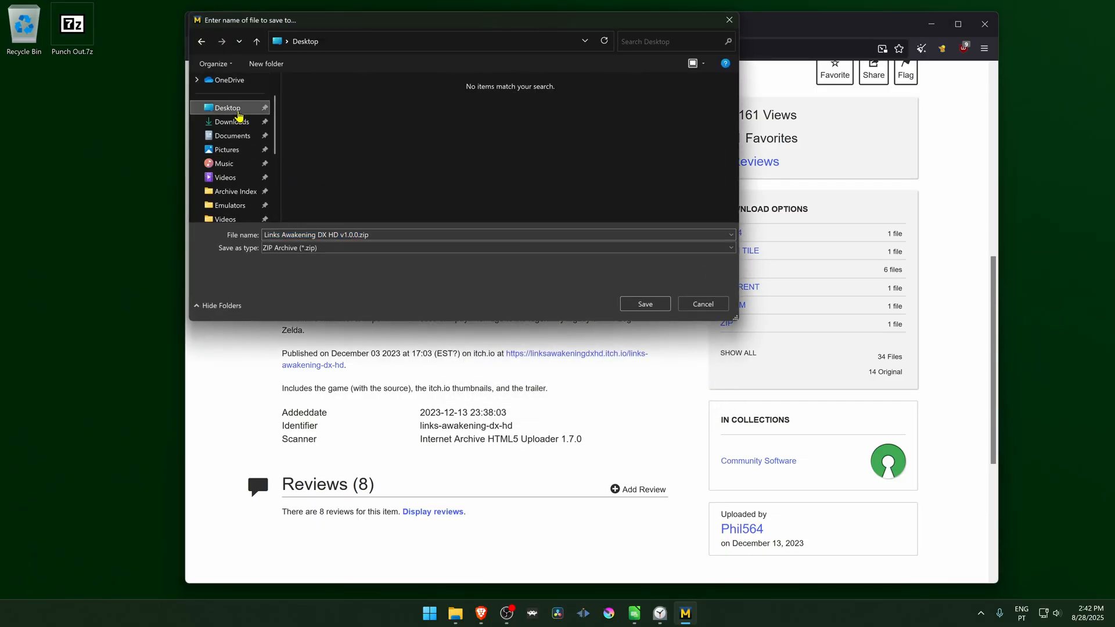
left_click(644, 303)
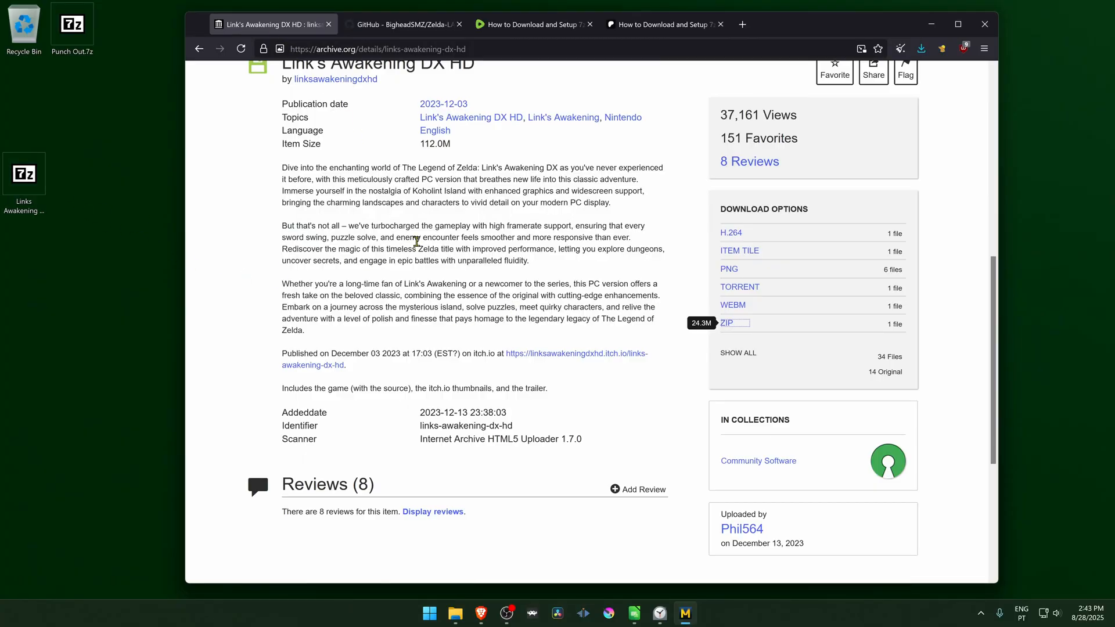
Switch to GeniusBug's 'How to Download and Setup 7zip' Patreon post.
left_click(530, 23)
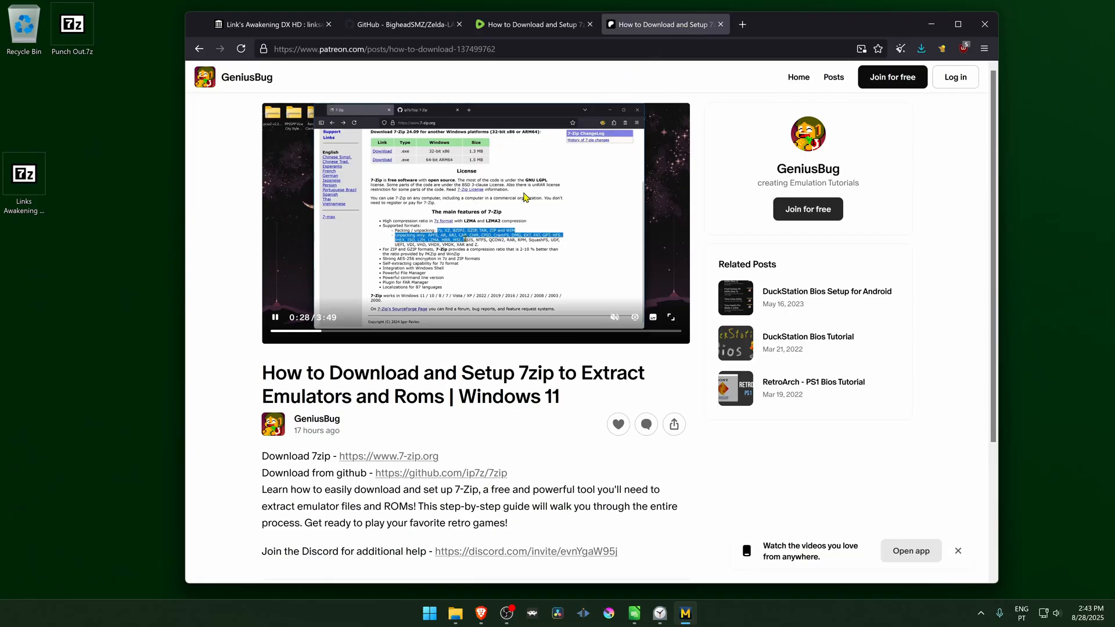
mouse_move(539, 242)
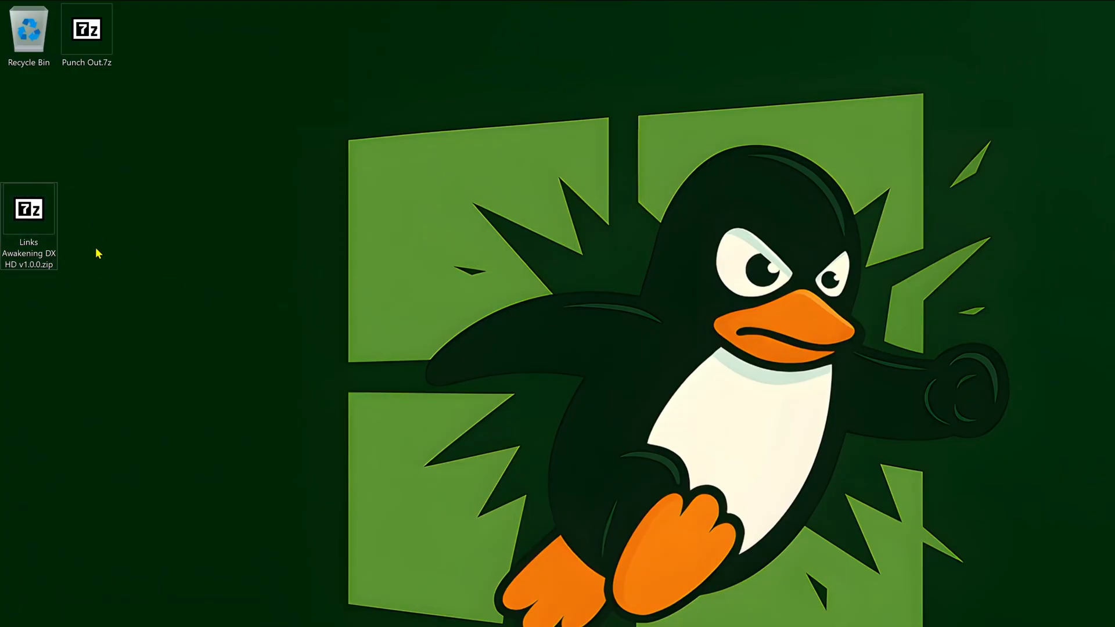
Extract the v1.0.0 zip with 7-Zip into a 'Links Awakening DX HD v1.0.0' desktop folder.
left_click(29, 208)
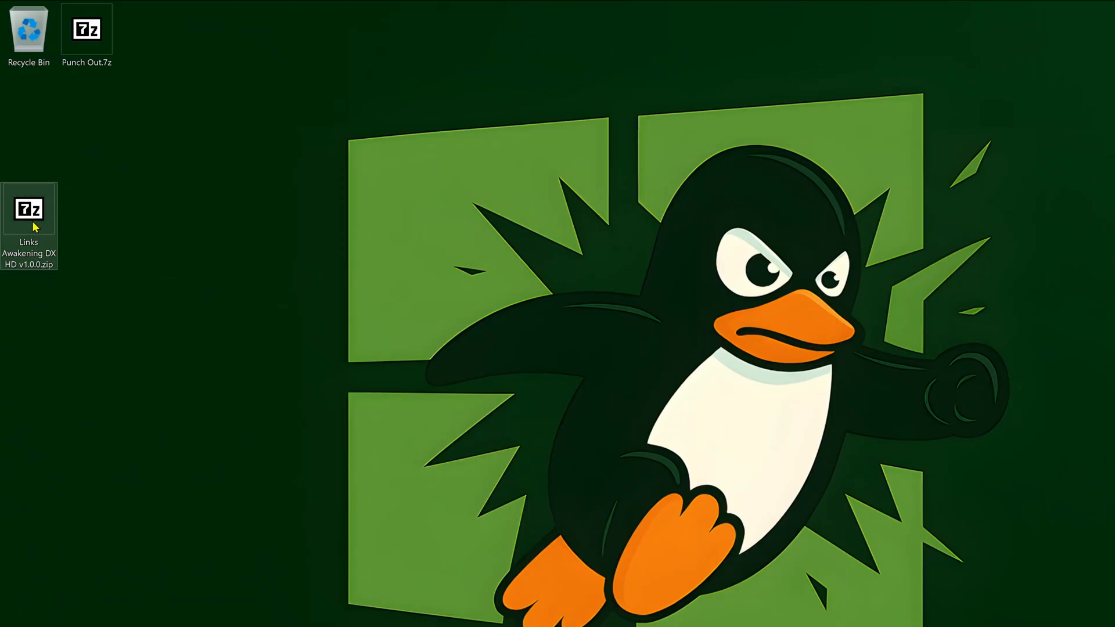
right_click(29, 209)
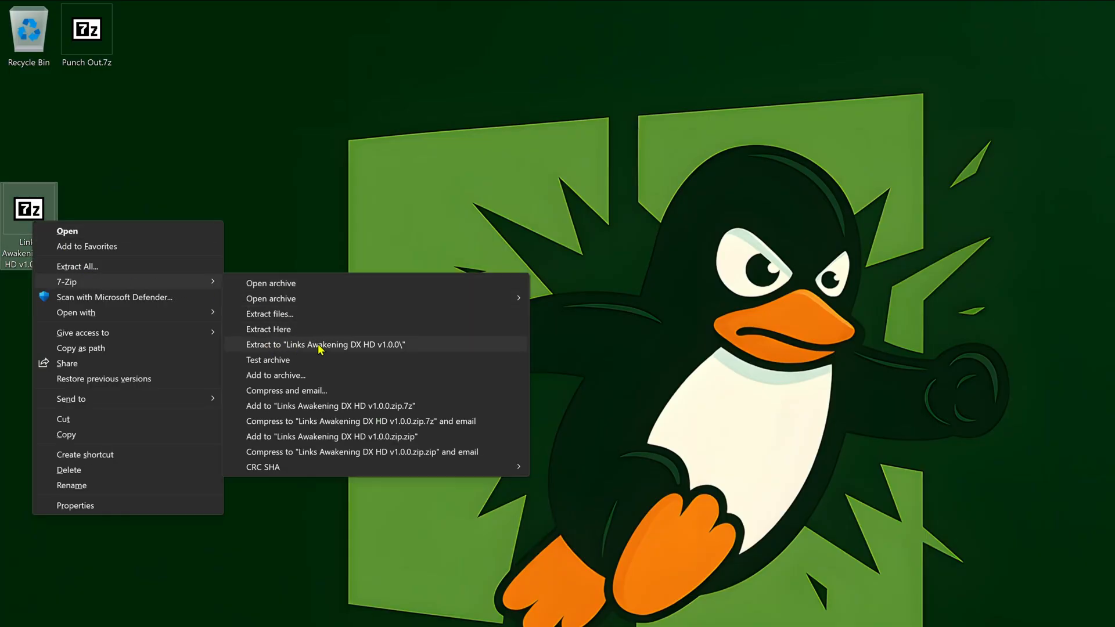
left_click(326, 345)
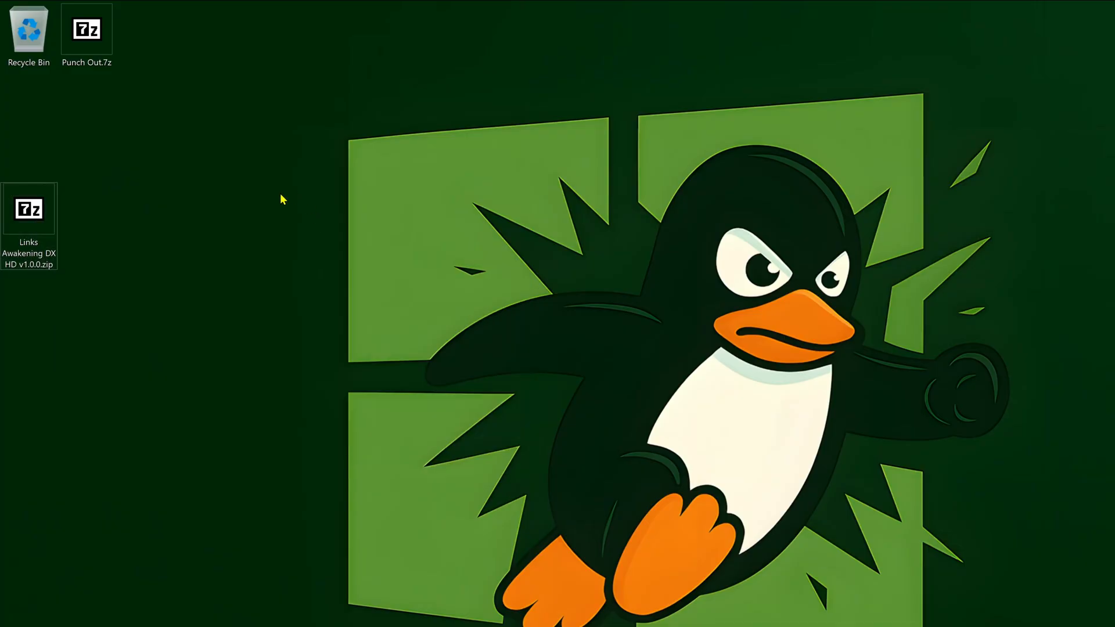
right_click(28, 208)
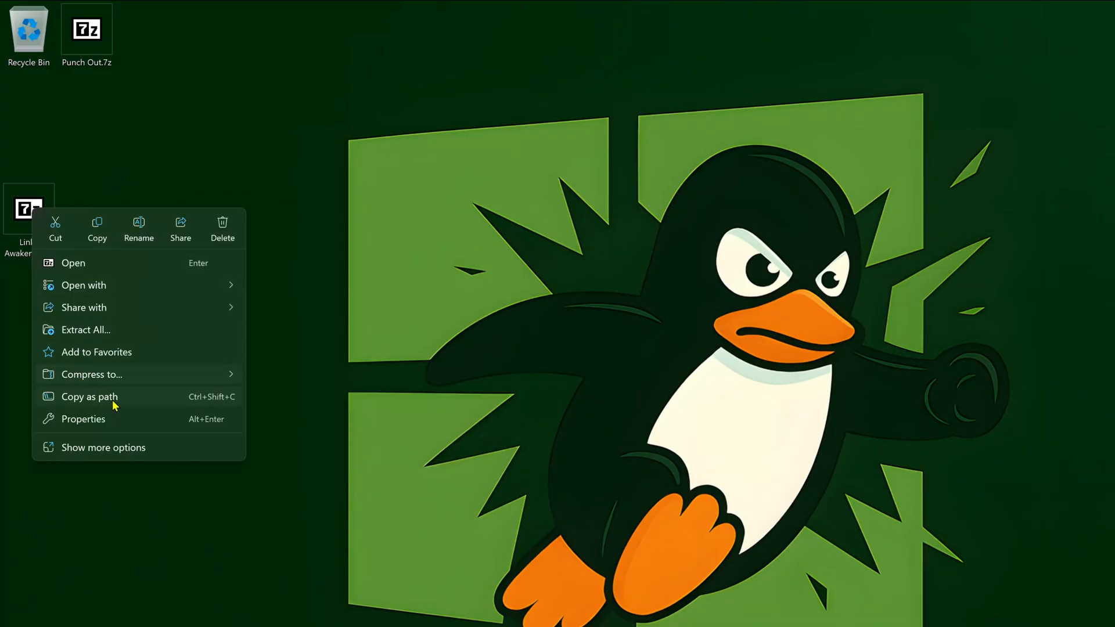
left_click(103, 447)
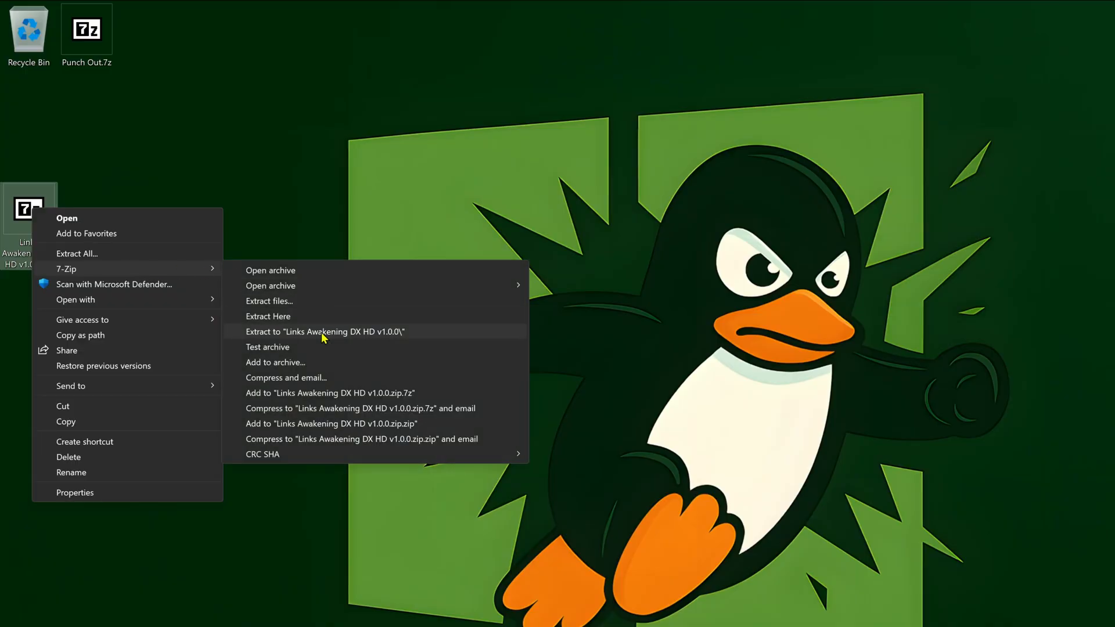
left_click(326, 331)
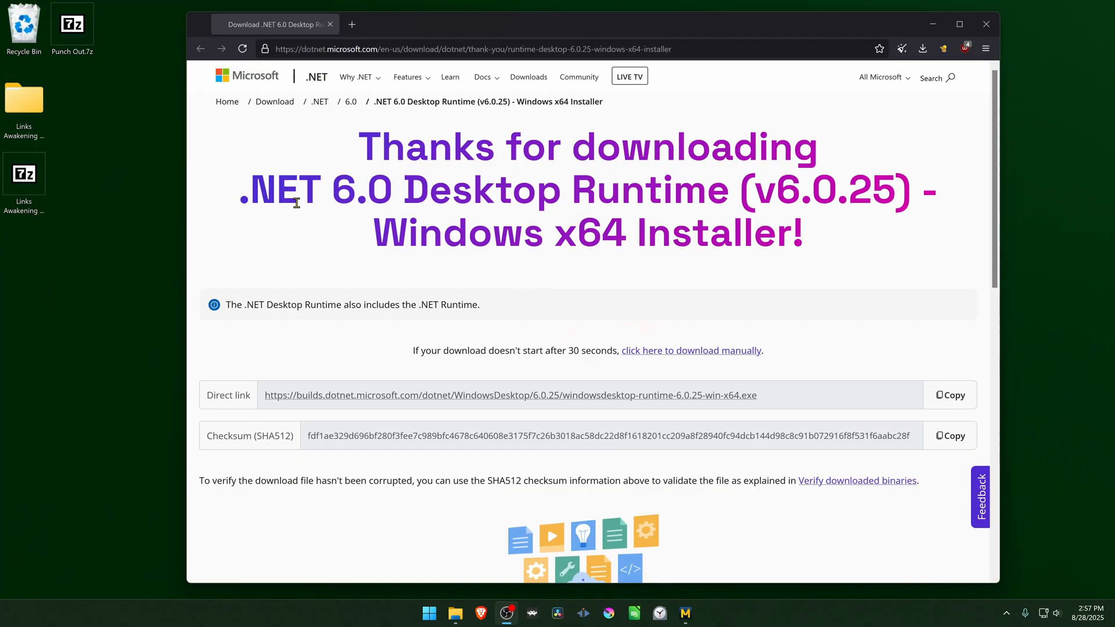
mouse_move(715, 202)
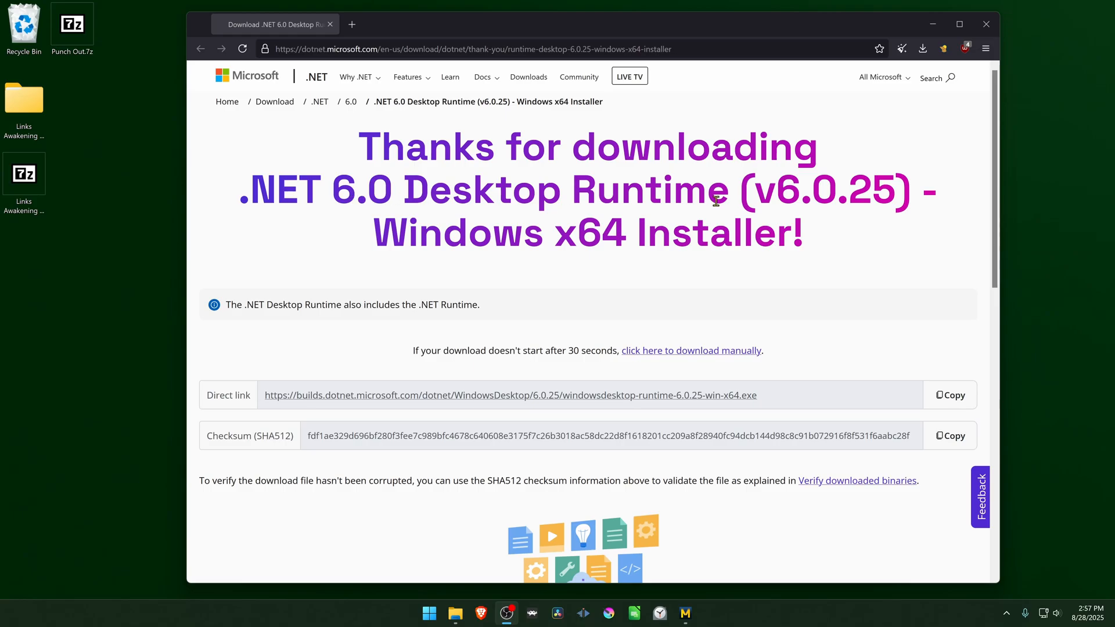
mouse_move(493, 104)
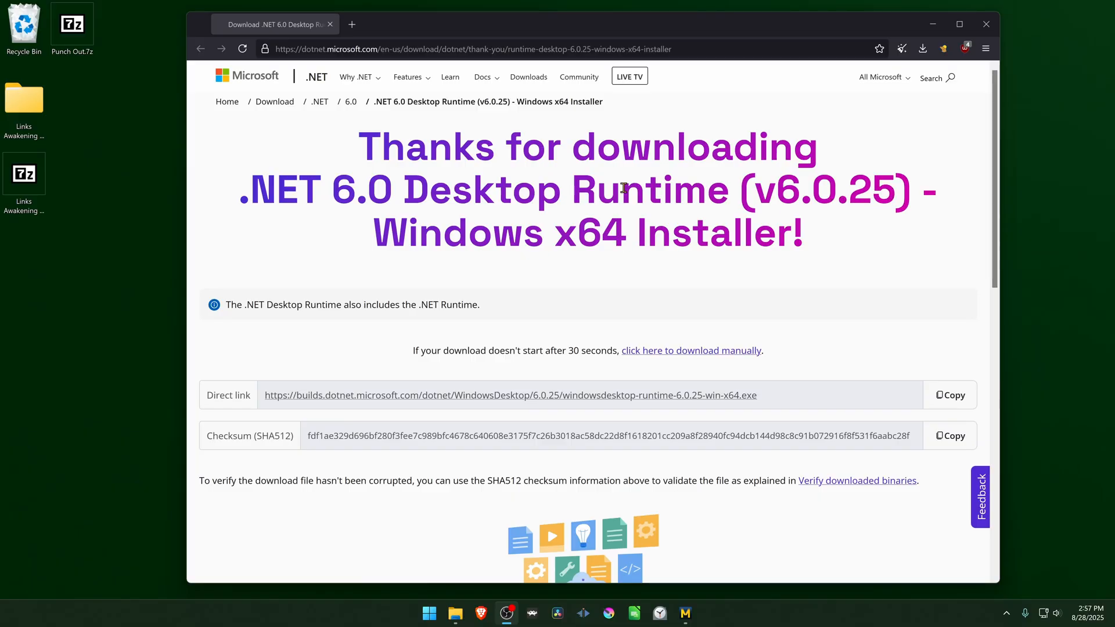
mouse_move(577, 207)
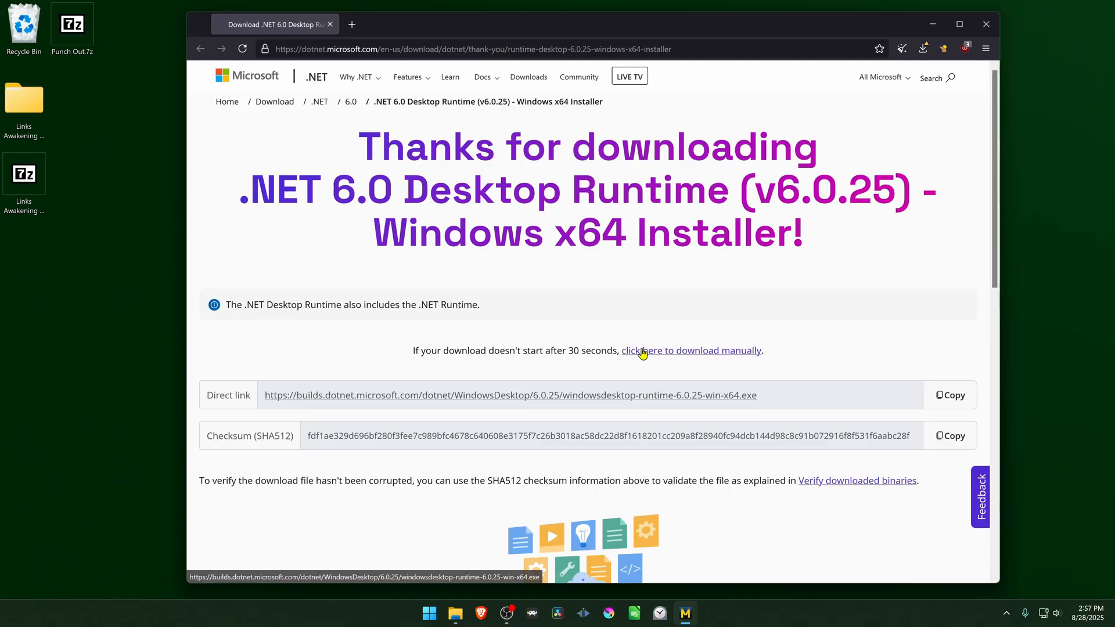
mouse_move(903, 81)
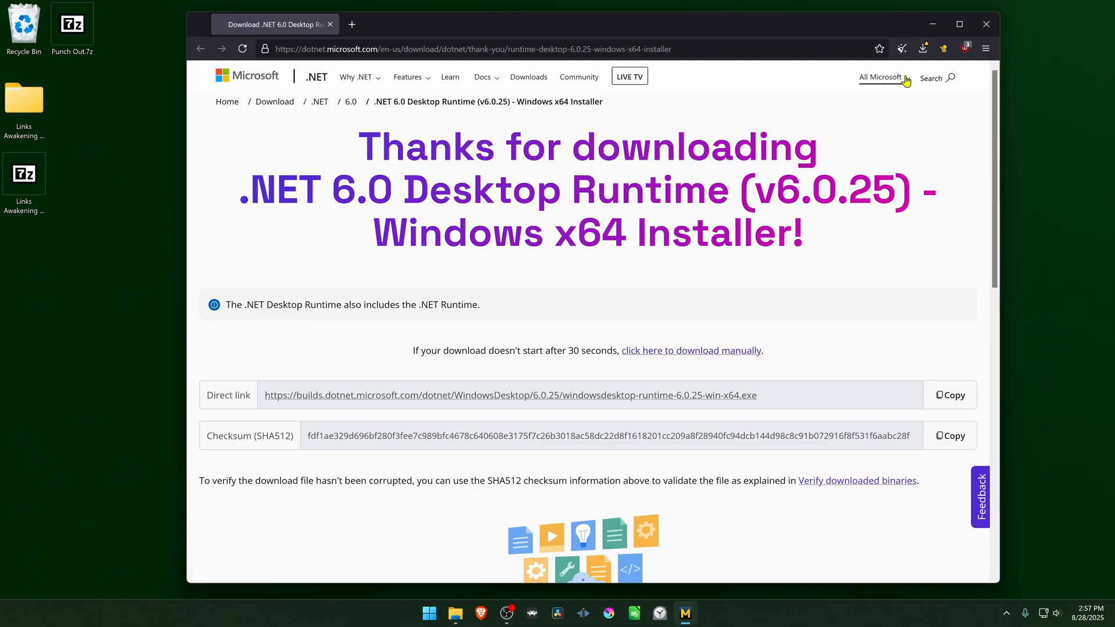
Allow the blocked windowsdesktop-runtime-6.0.25-win-x64.exe download and save the installer.
left_click(922, 48)
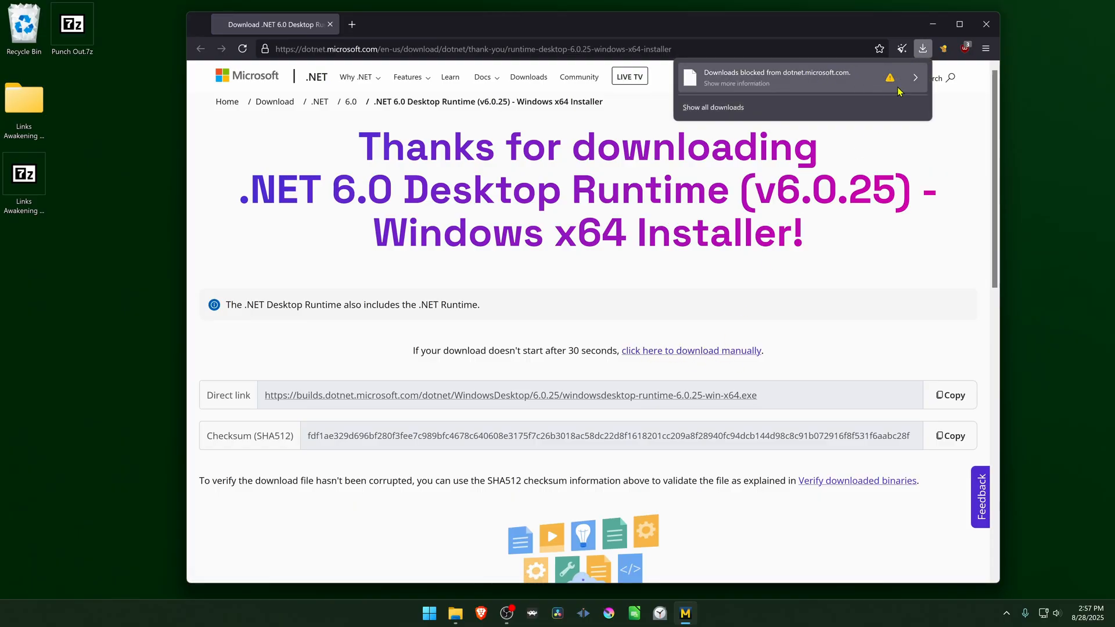
left_click(915, 77)
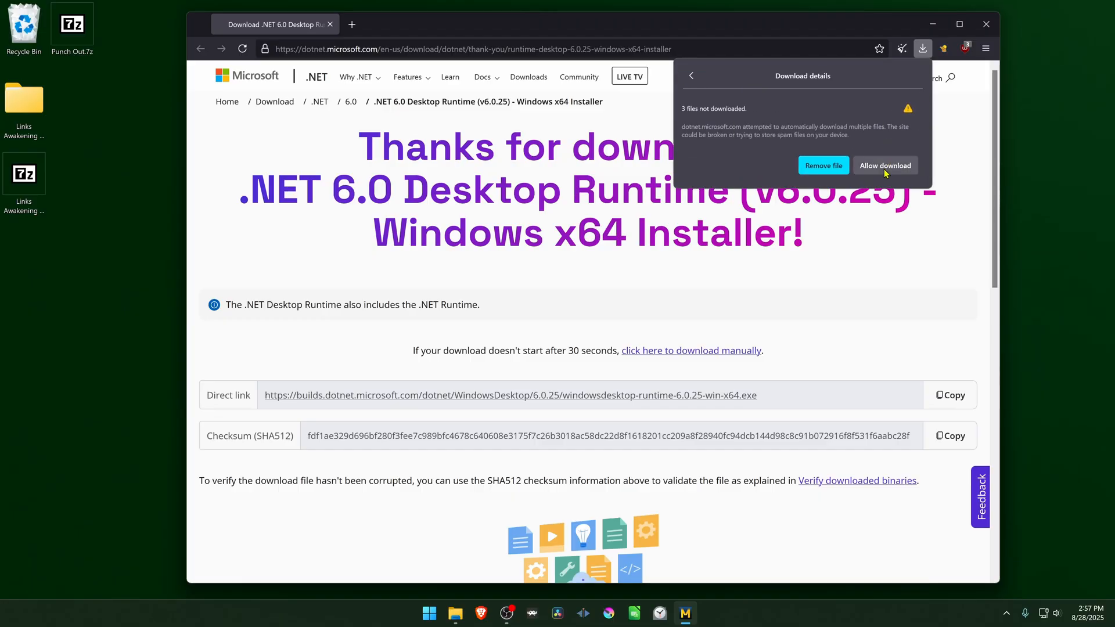
left_click(884, 165)
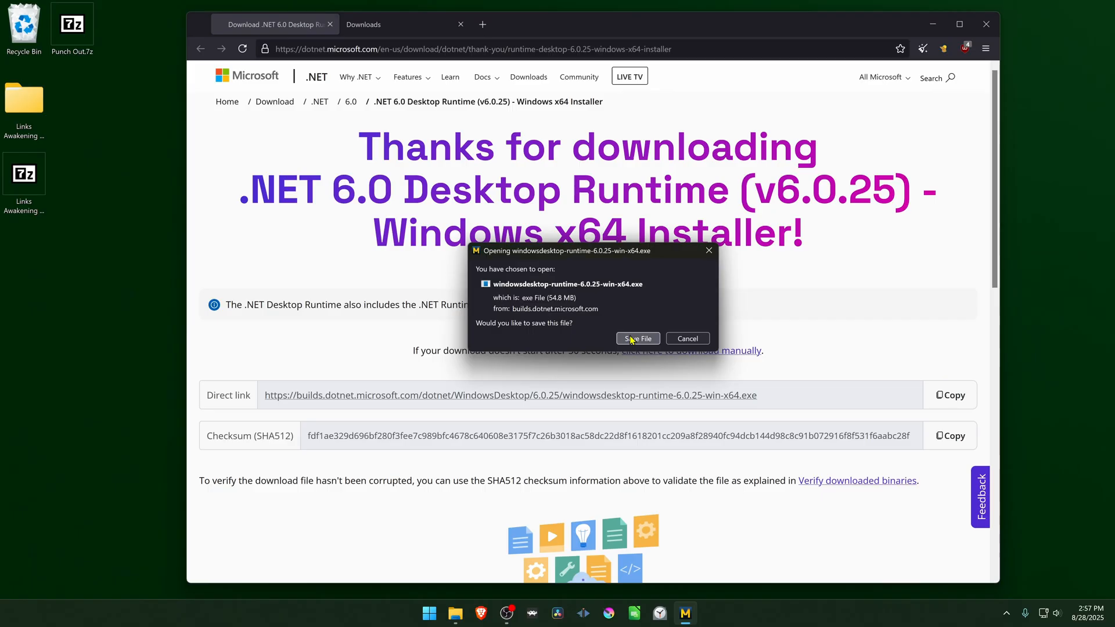
left_click(636, 338)
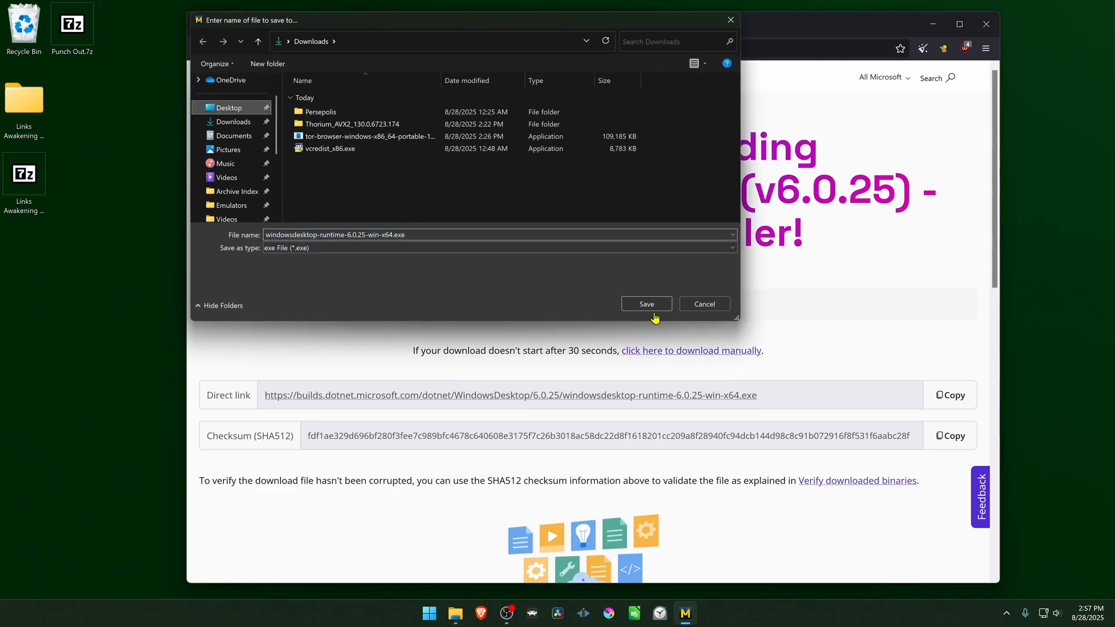
left_click(645, 304)
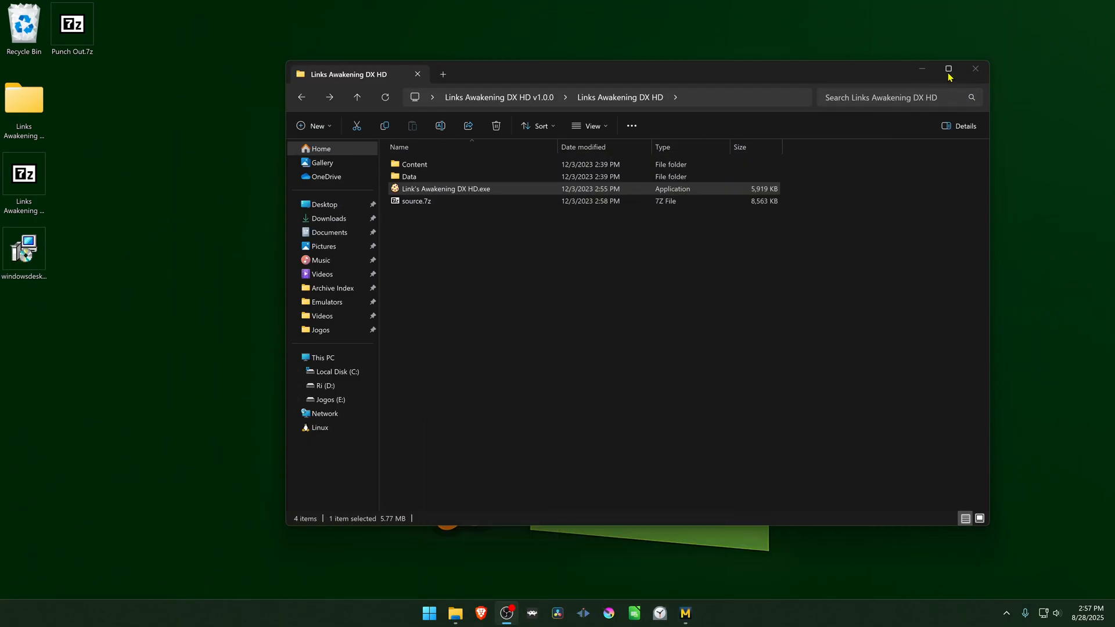
Install .NET Desktop Runtime 6.0.25 (x64) from the desktop installer, then close it.
left_click(975, 69)
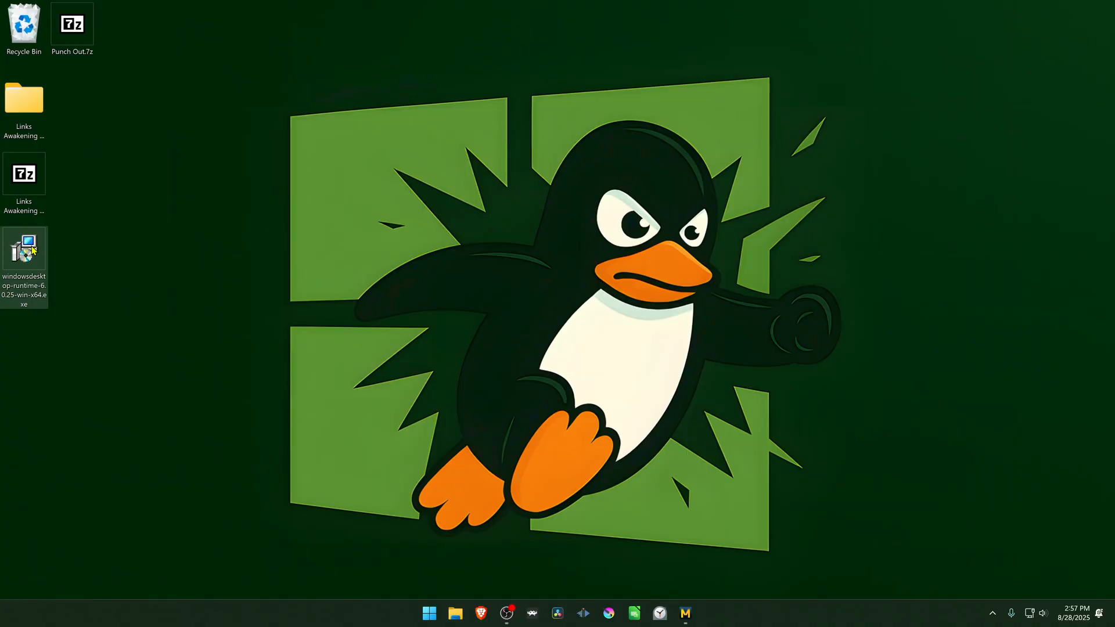
double_click(24, 247)
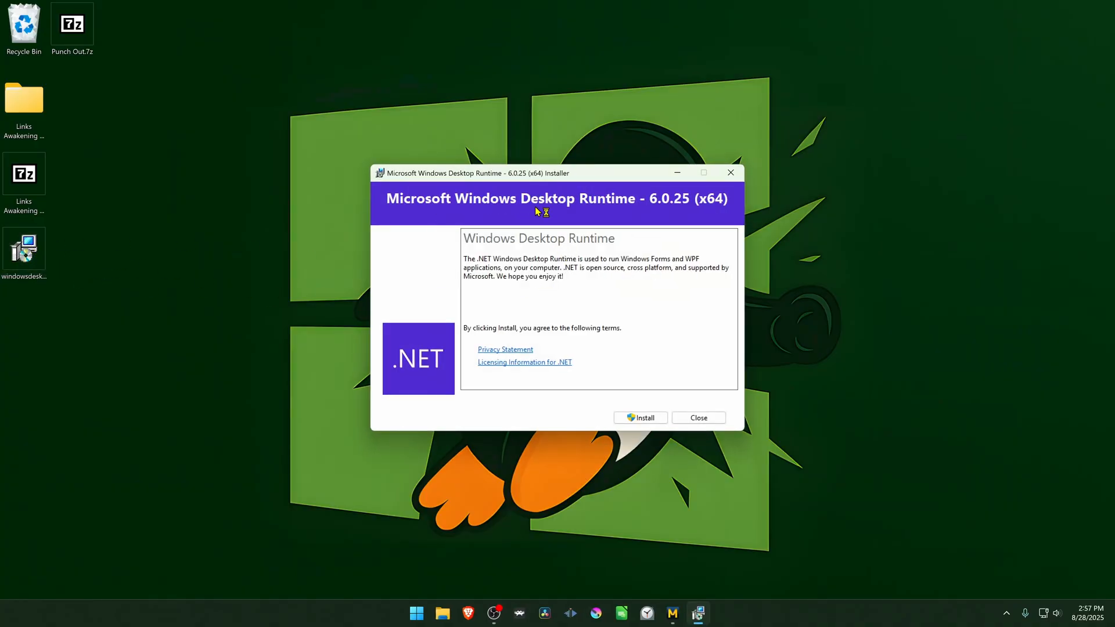
mouse_move(694, 211)
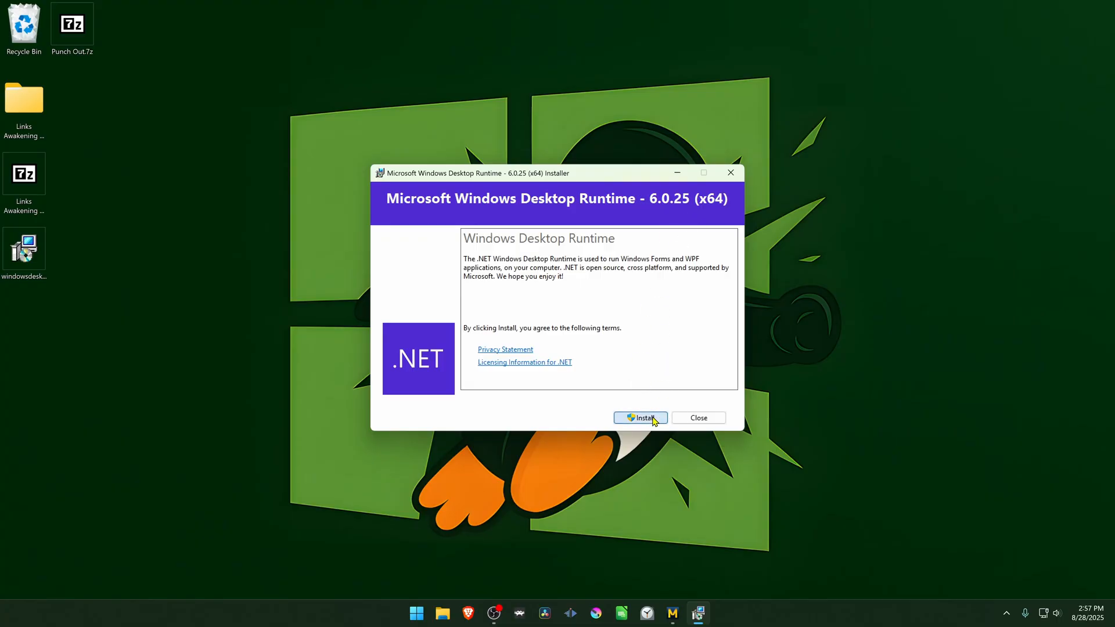
left_click(639, 417)
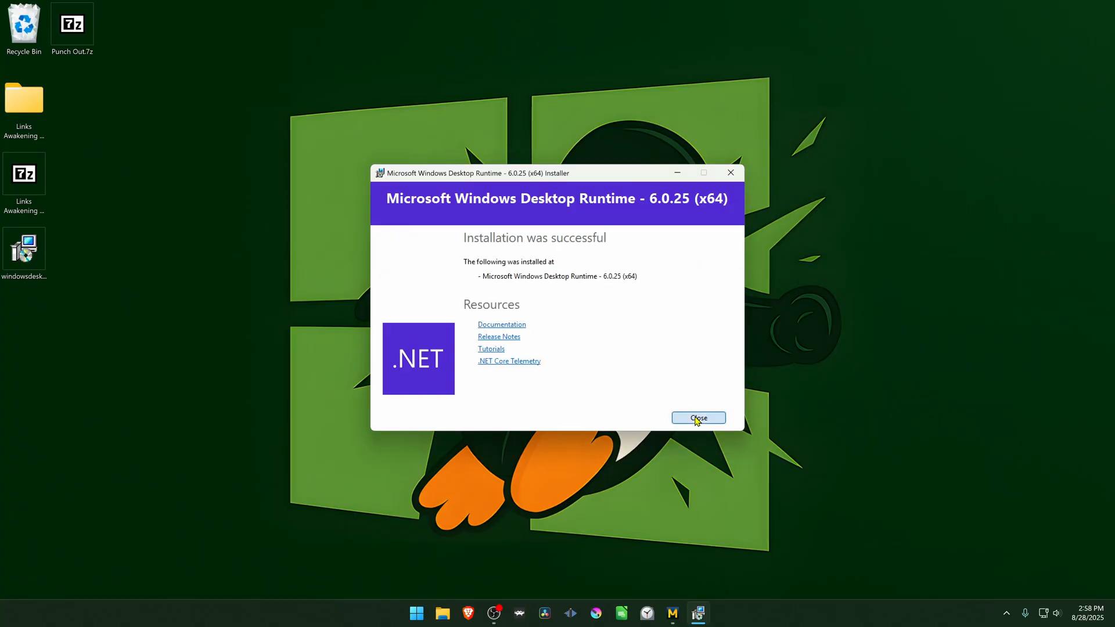
left_click(697, 417)
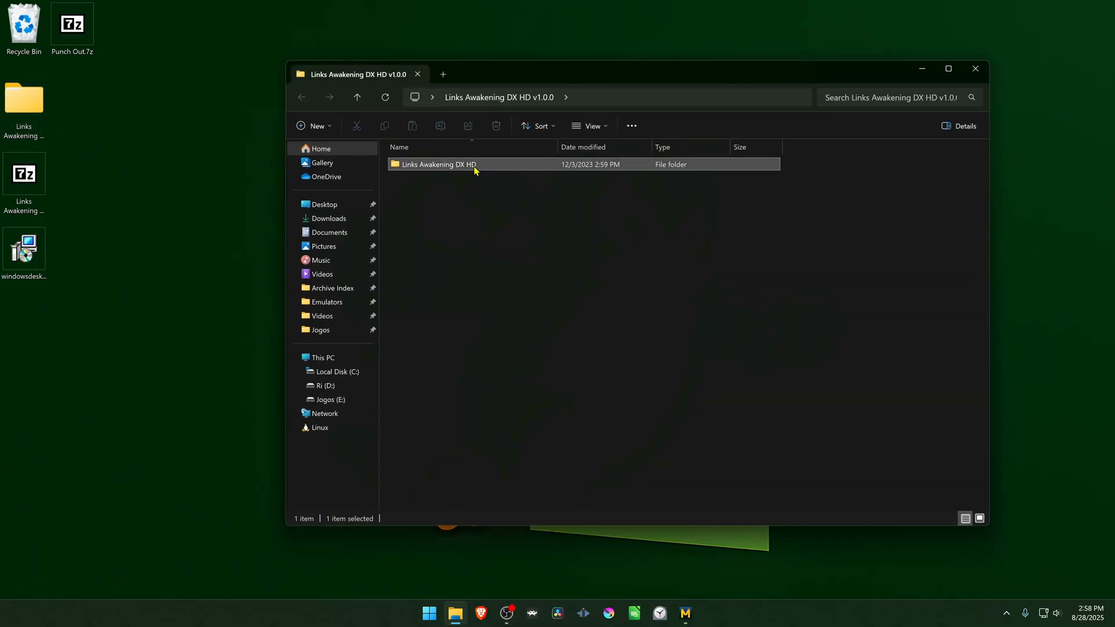
Test-launch Link's Awakening DX HD.exe from the inner game folder, then close the game.
double_click(439, 165)
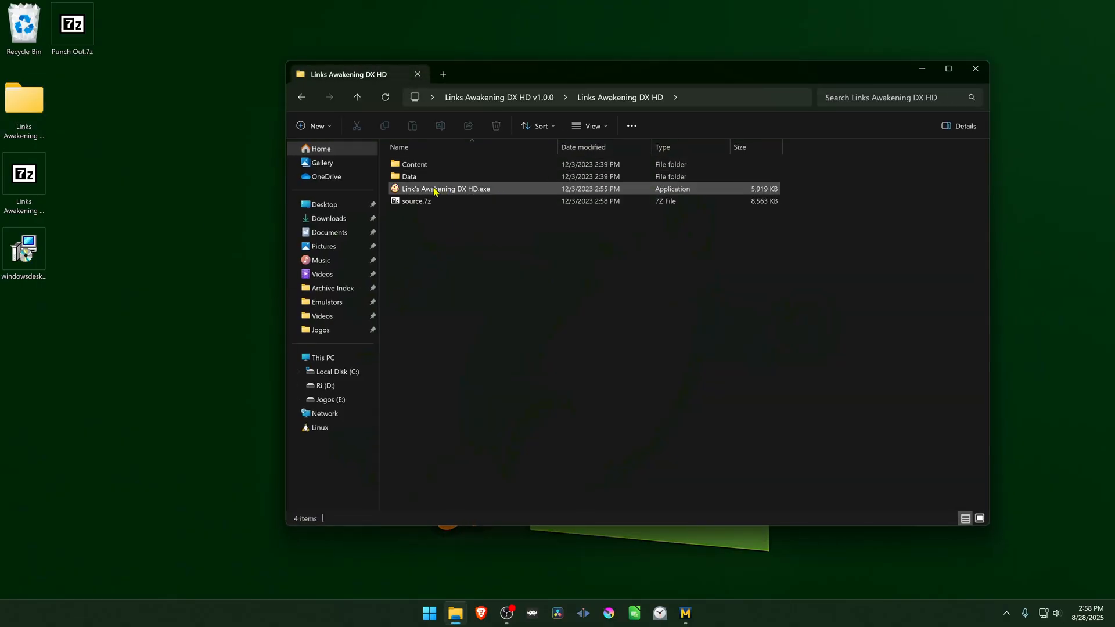
left_click(446, 188)
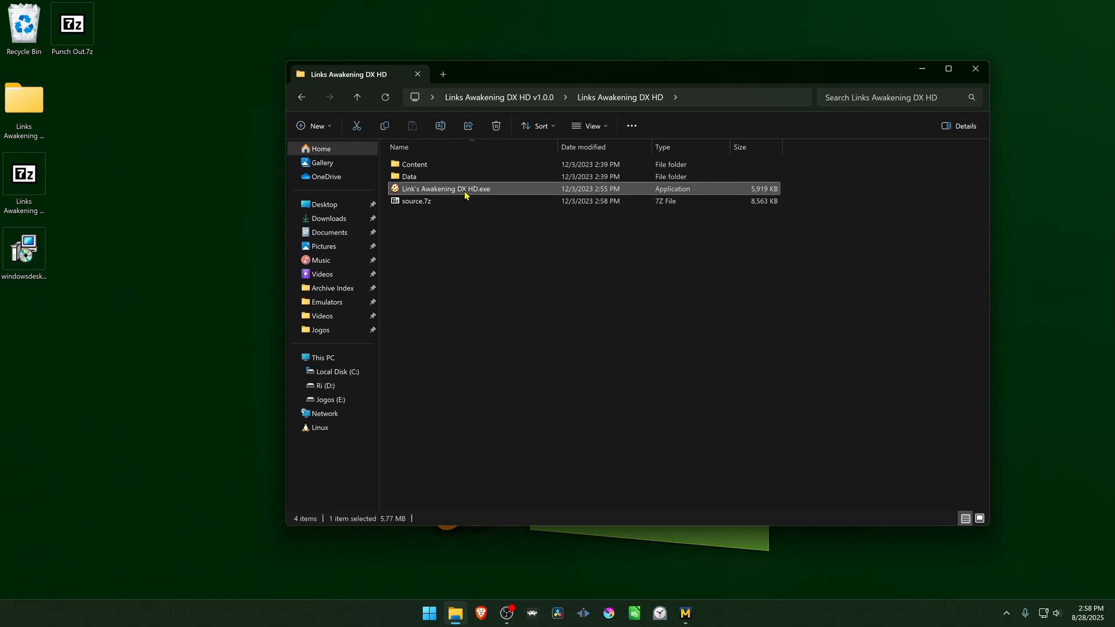
double_click(447, 188)
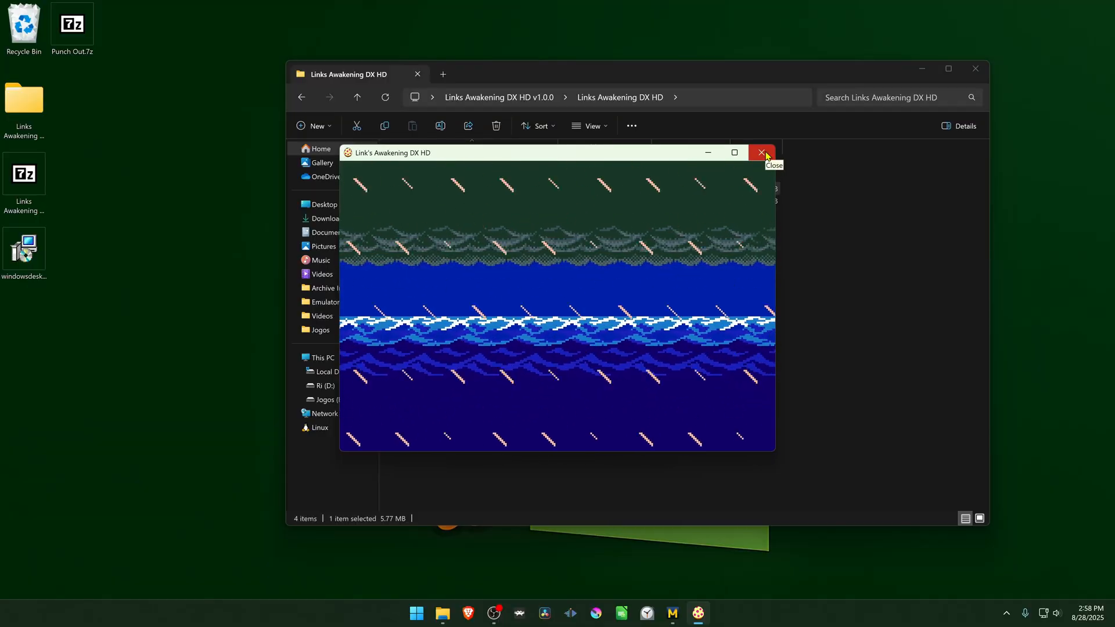
left_click(761, 153)
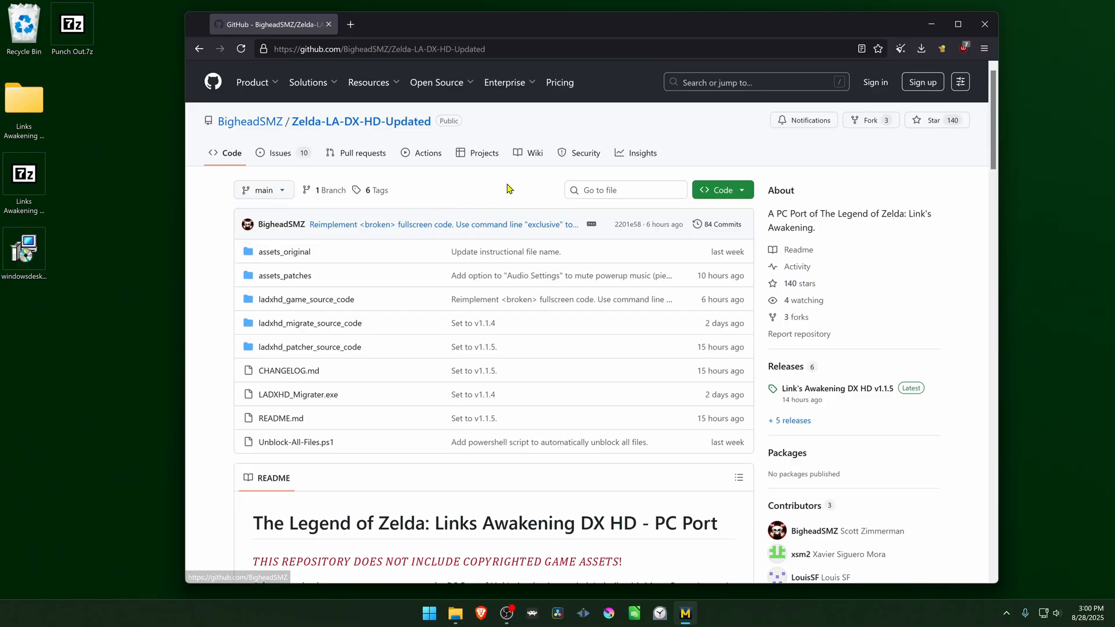
mouse_move(785, 366)
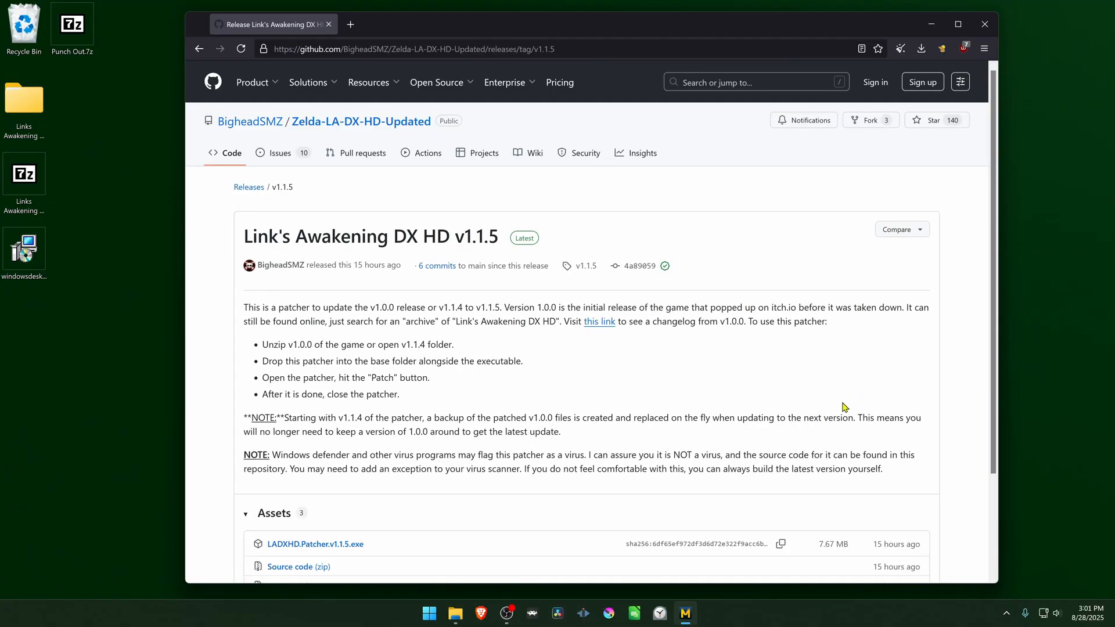
mouse_move(462, 298)
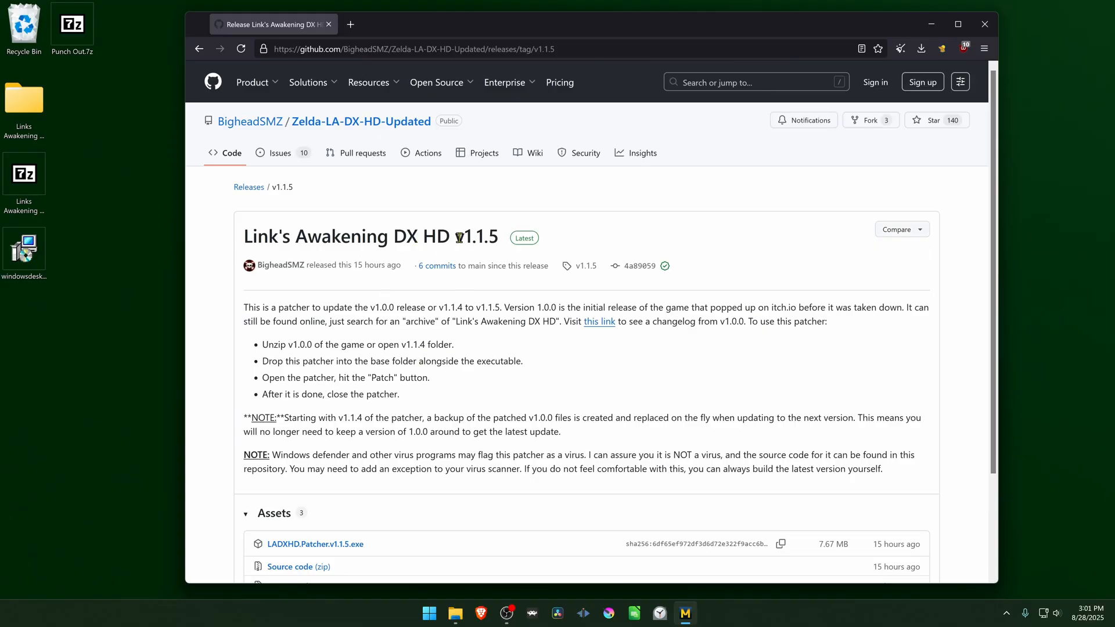
Download LADXHD.Patcher.v1.1.5.exe from the release assets and save it to the Desktop.
double_click(471, 237)
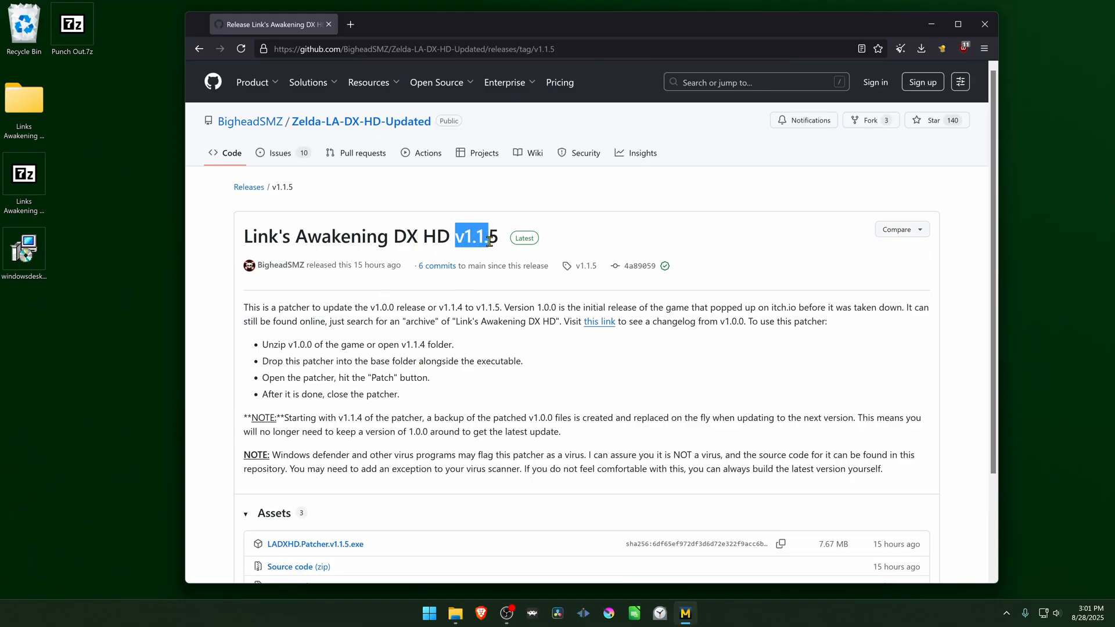
scroll("down", 3)
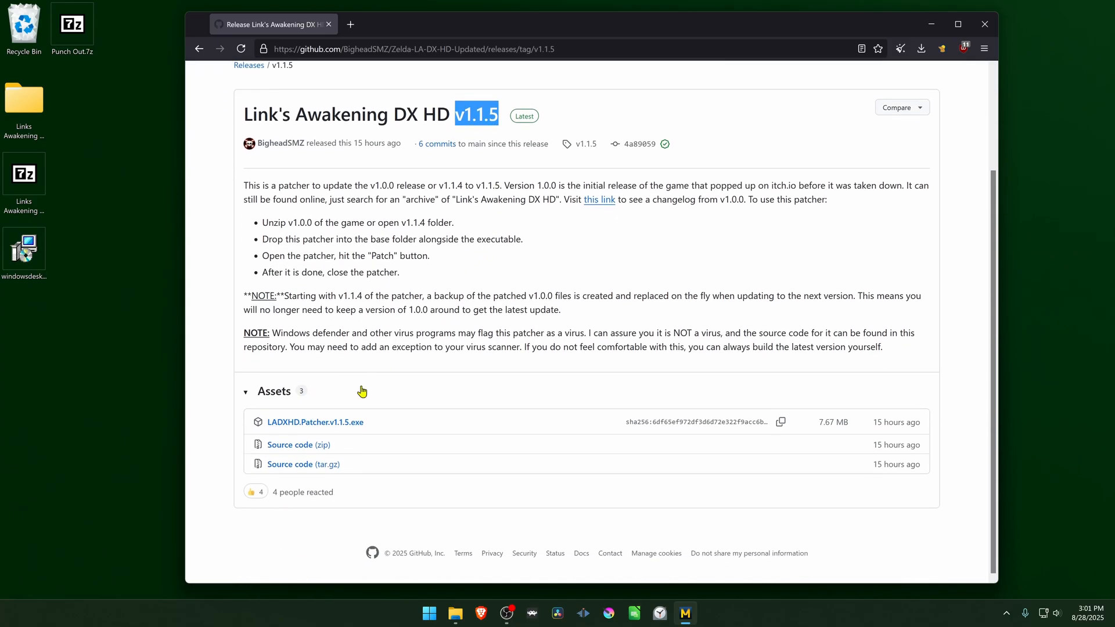
mouse_move(315, 422)
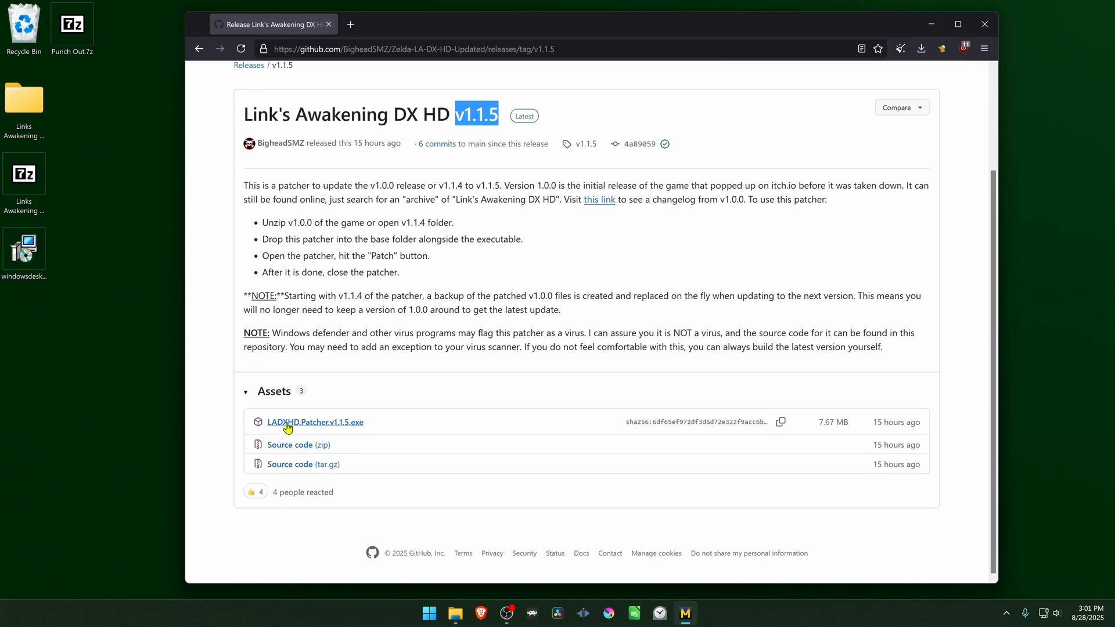
mouse_move(330, 430)
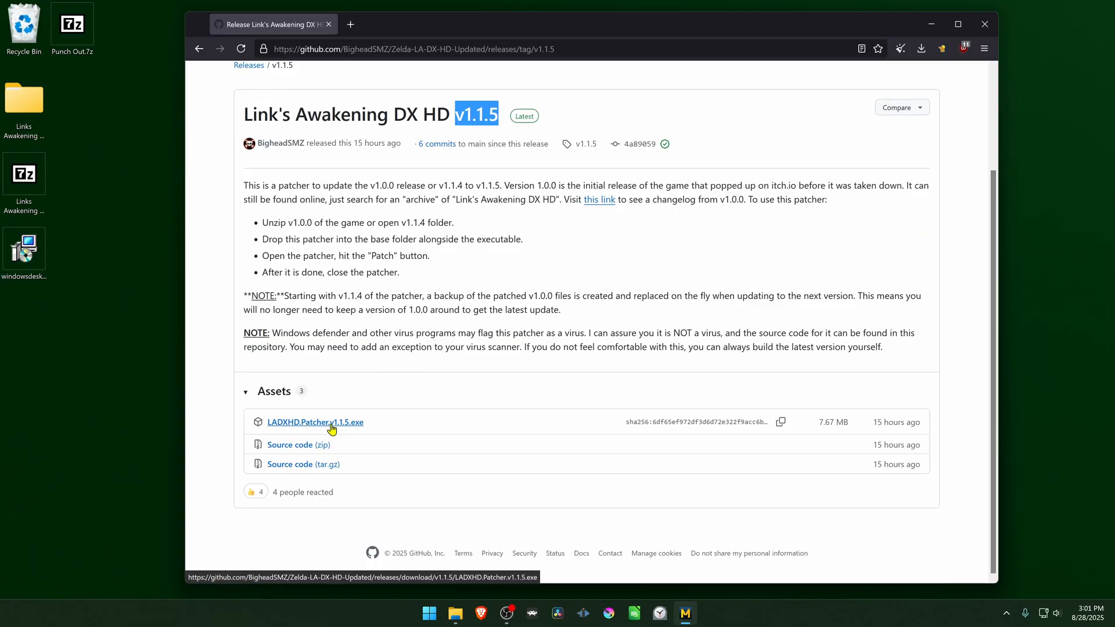
left_click(314, 421)
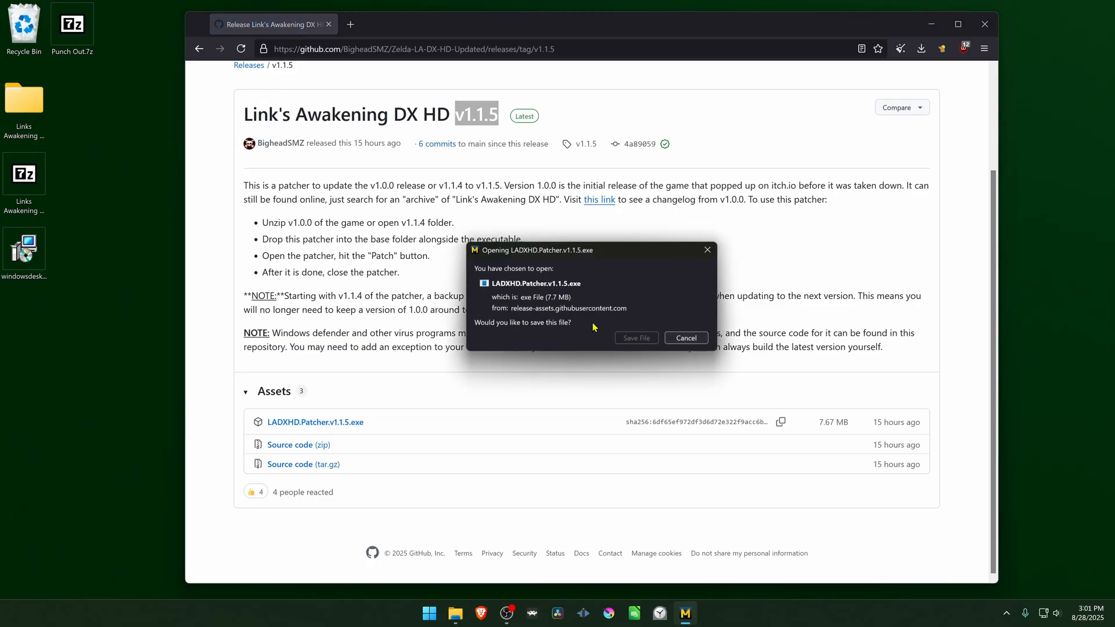
left_click(634, 338)
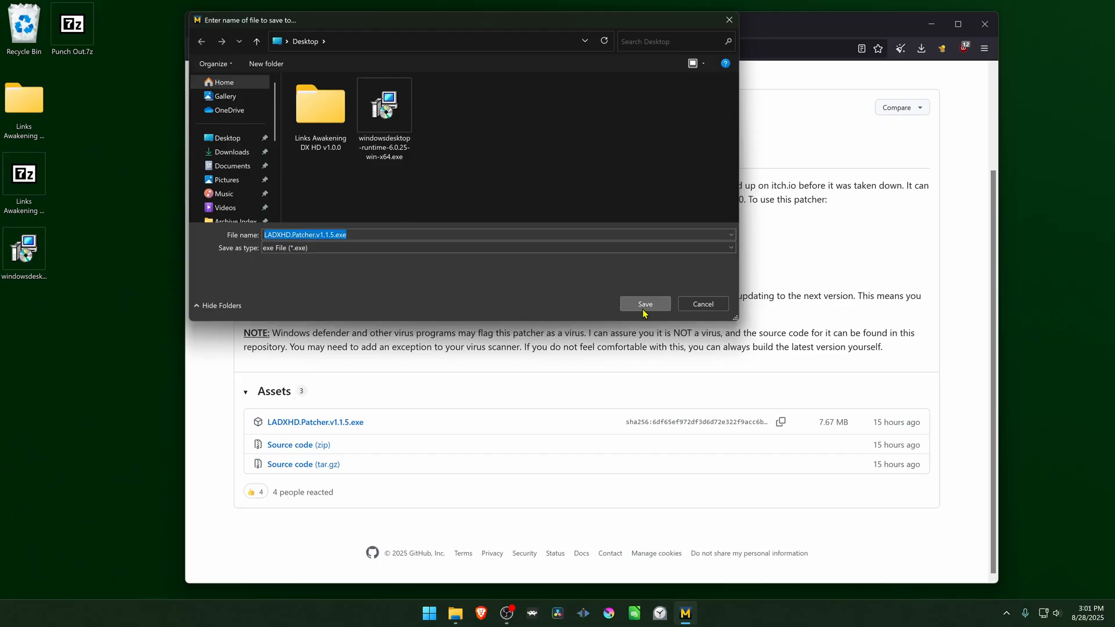
left_click(644, 303)
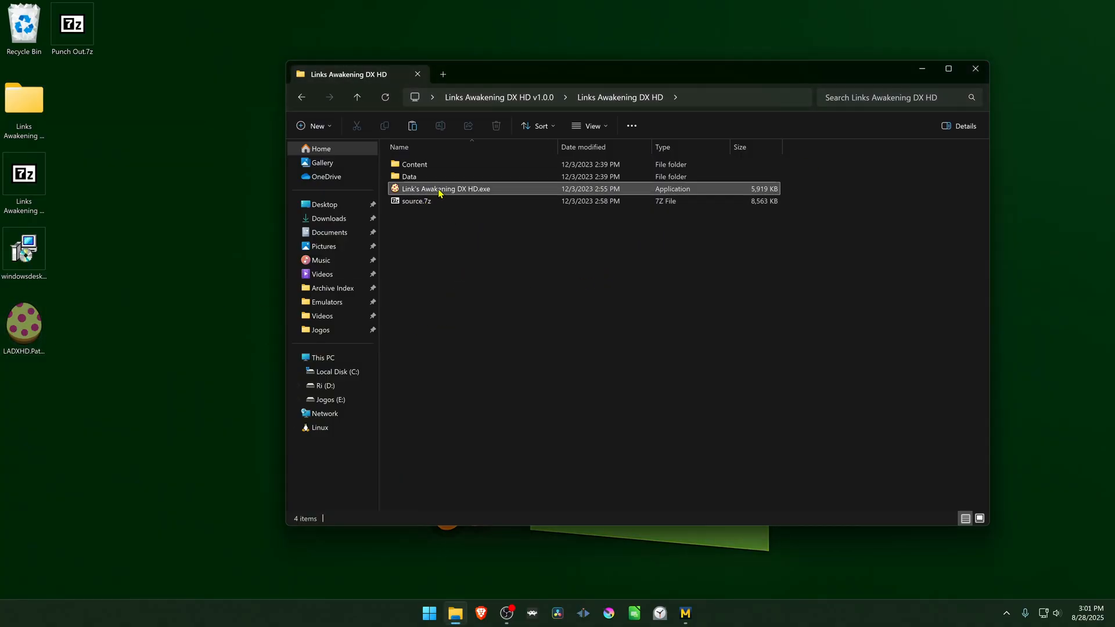
mouse_move(470, 194)
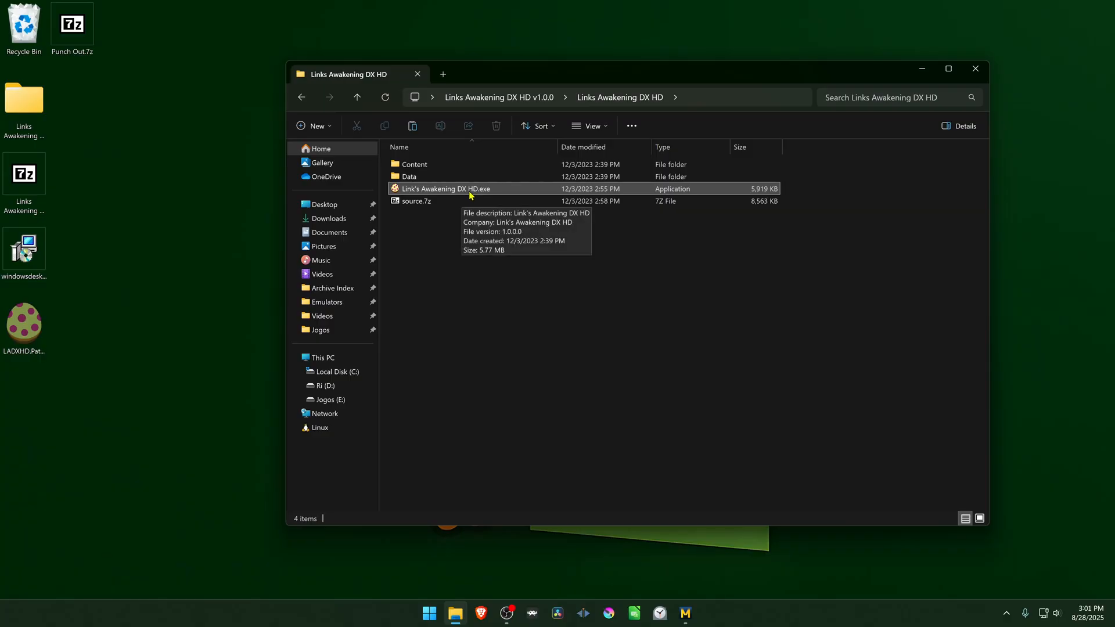
Paste LADXHD.Patcher.v1.1.5.exe into the game folder and run it past SmartScreen.
right_click(459, 291)
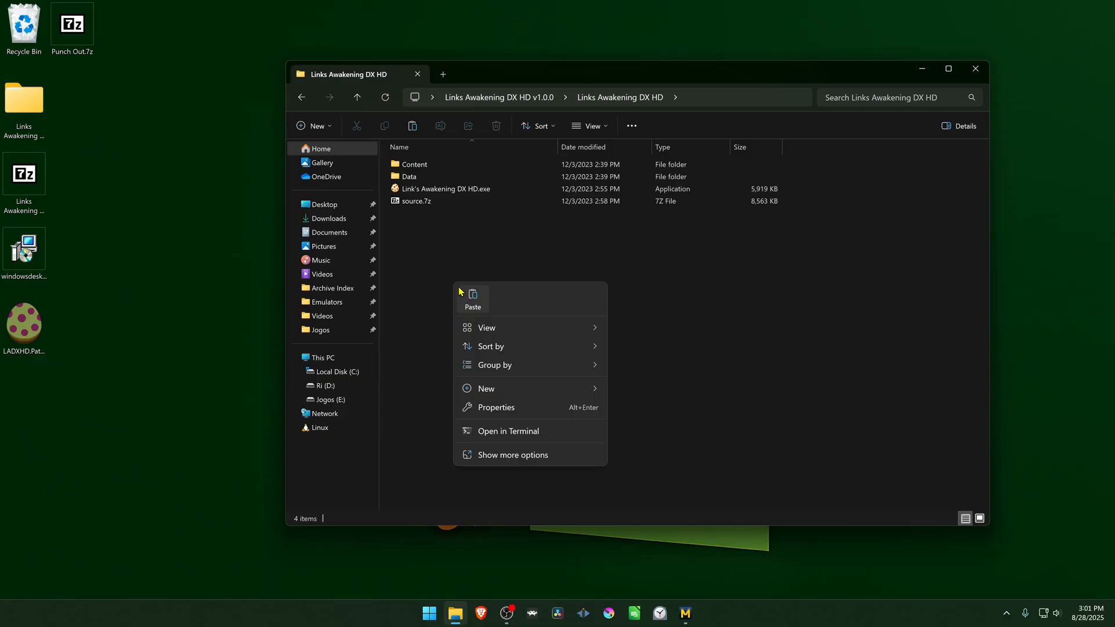
left_click(471, 297)
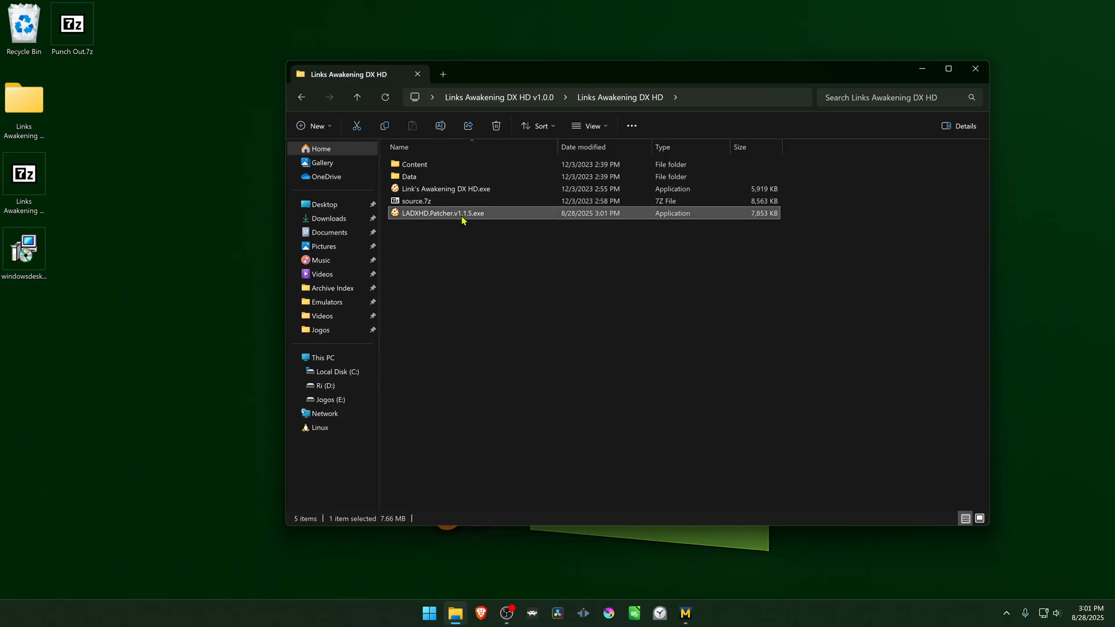
double_click(444, 213)
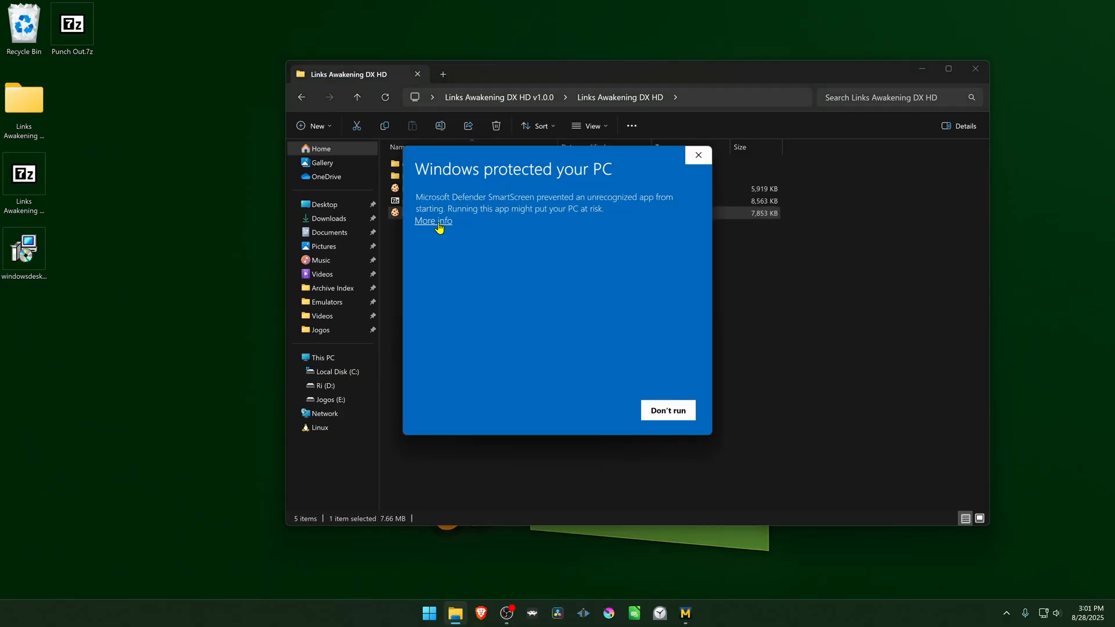
left_click(432, 220)
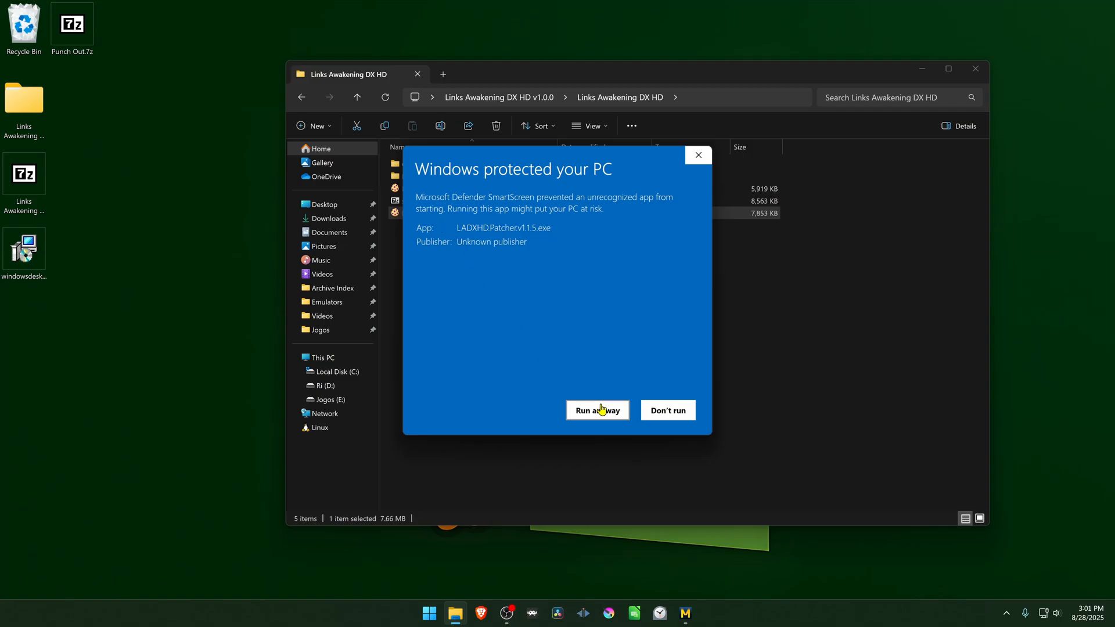
left_click(596, 410)
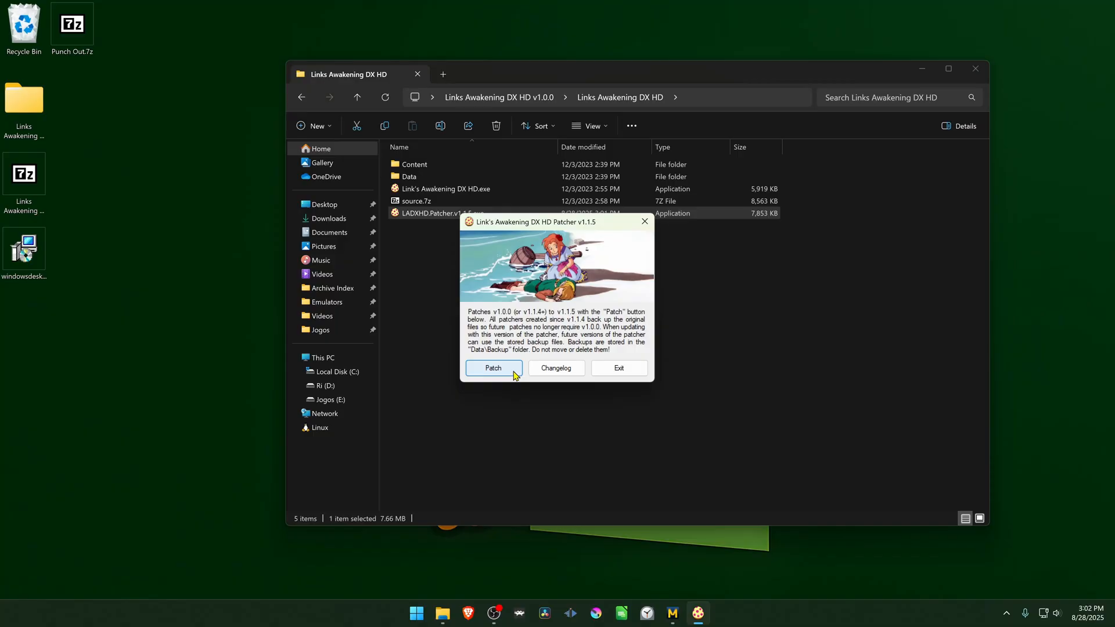
Patch Link's Awakening DX HD to v1.1.5, exit the patcher, and relaunch Link's Awakening DX HD.exe.
left_click(493, 368)
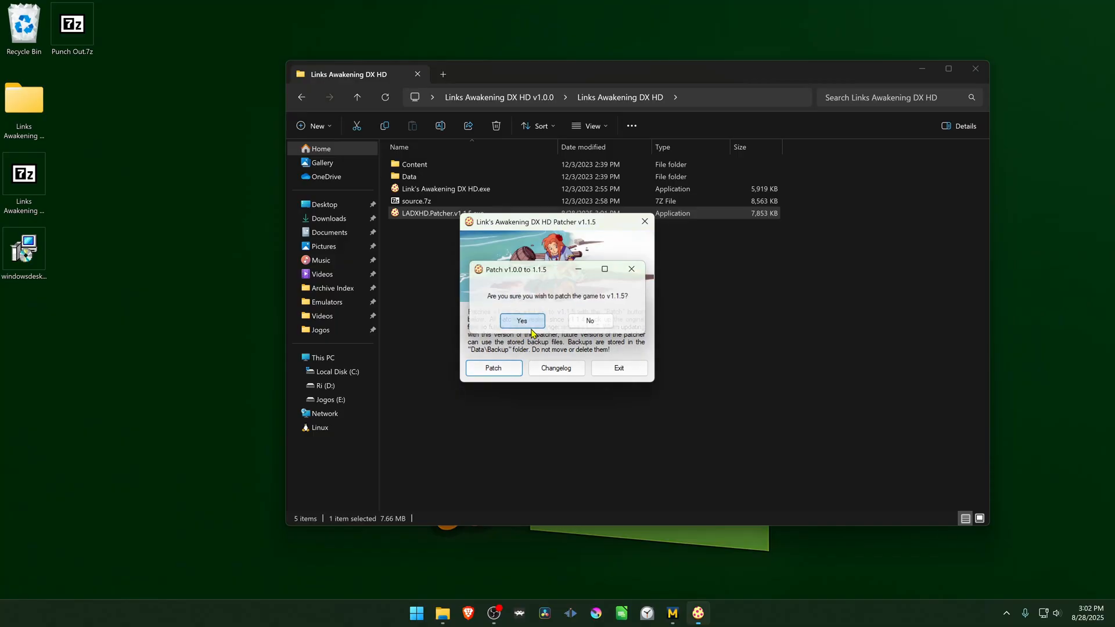
left_click(522, 320)
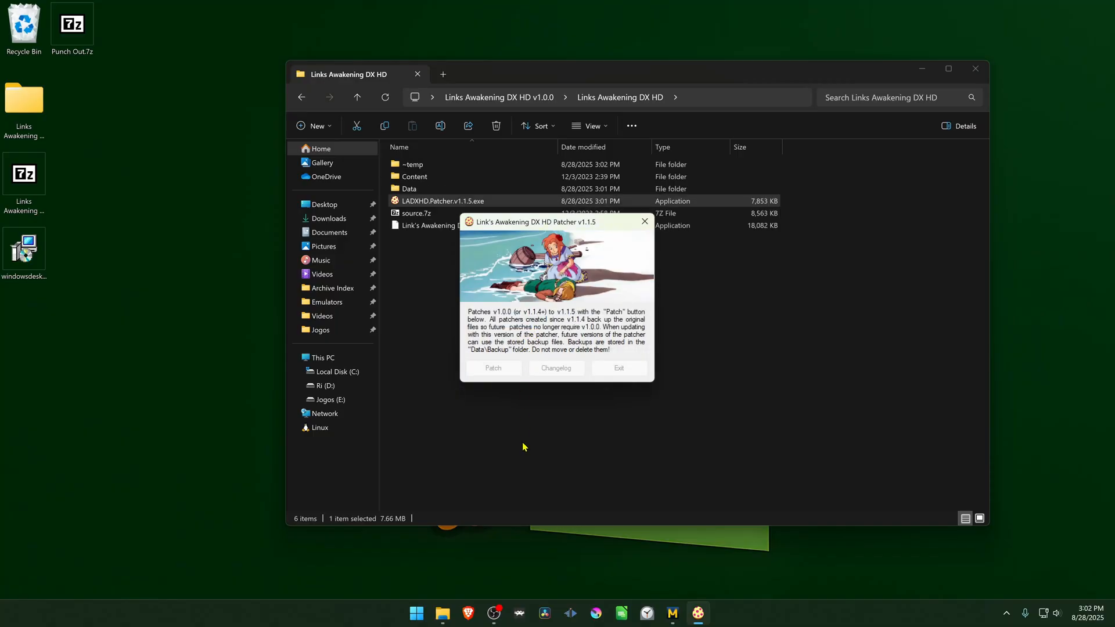
left_click(617, 368)
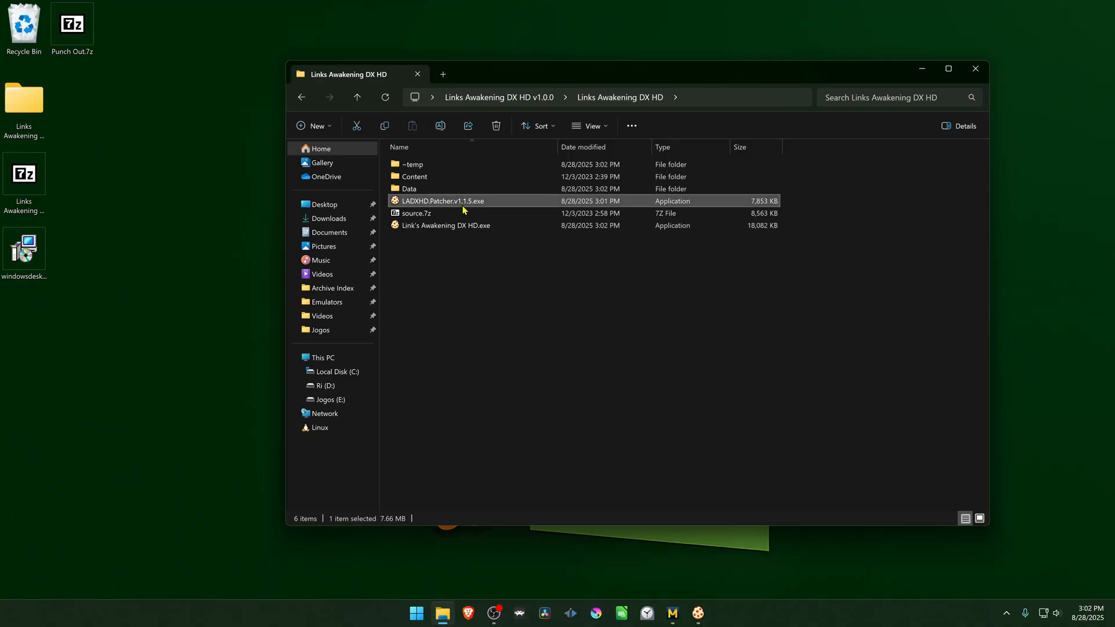
left_click(449, 313)
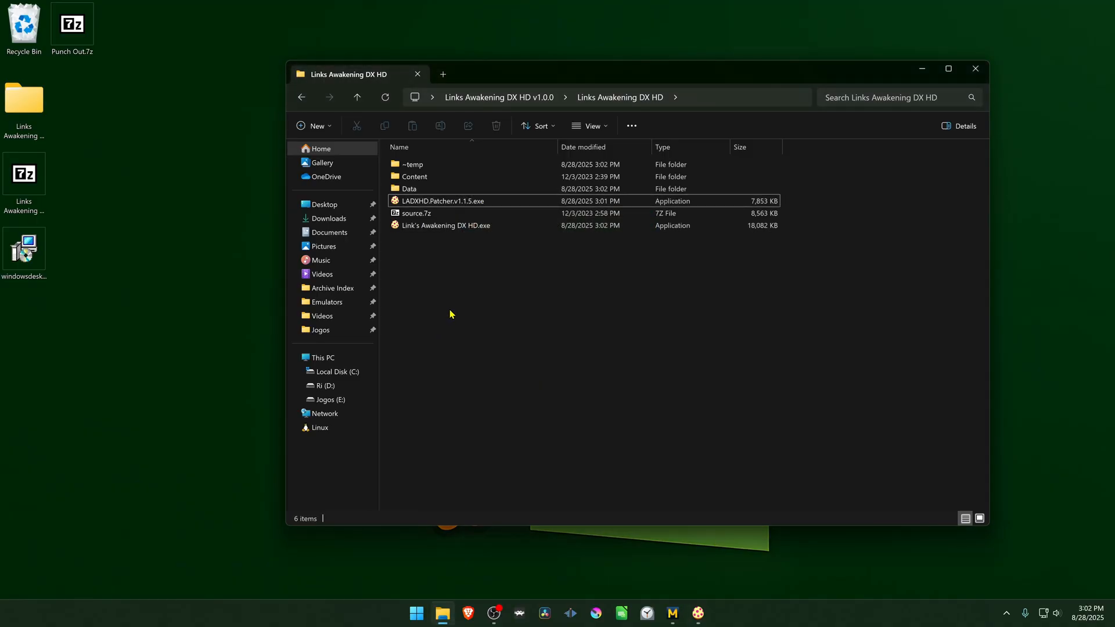
double_click(446, 225)
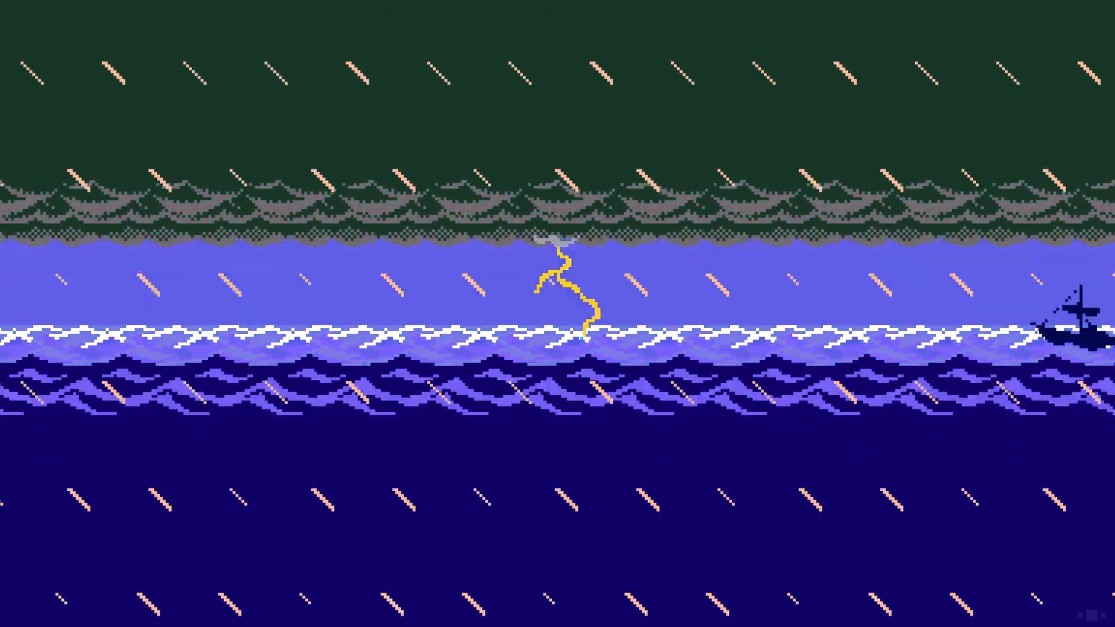